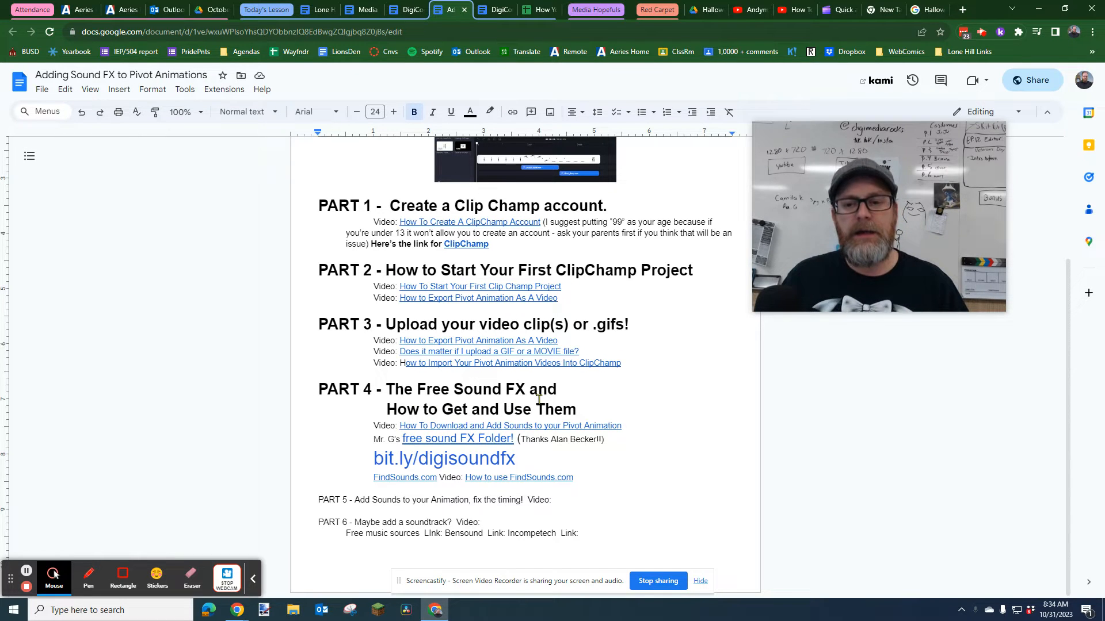
pyautogui.moveTo(452, 427)
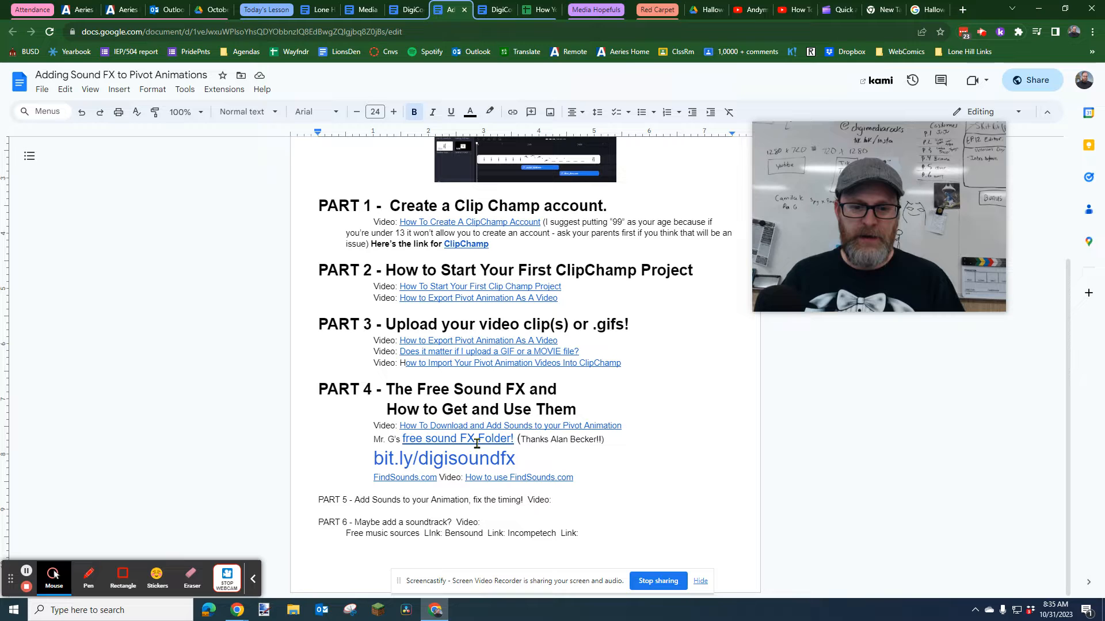
# Show the link preview for Part 4's bit.ly sound FX folder link.
pyautogui.click(443, 458)
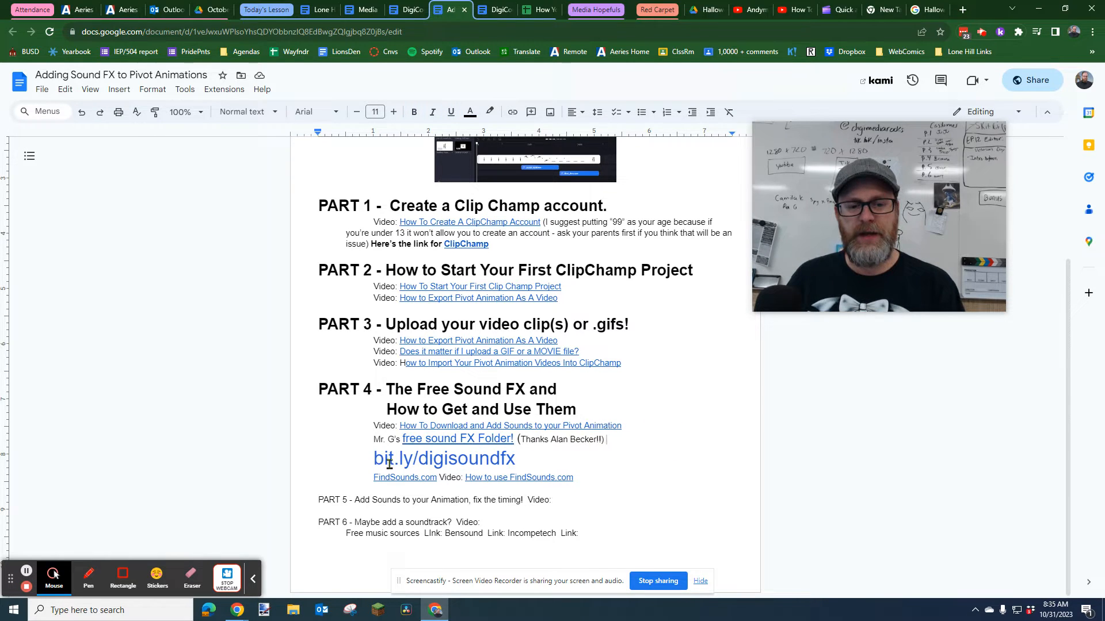
pyautogui.moveTo(433, 471)
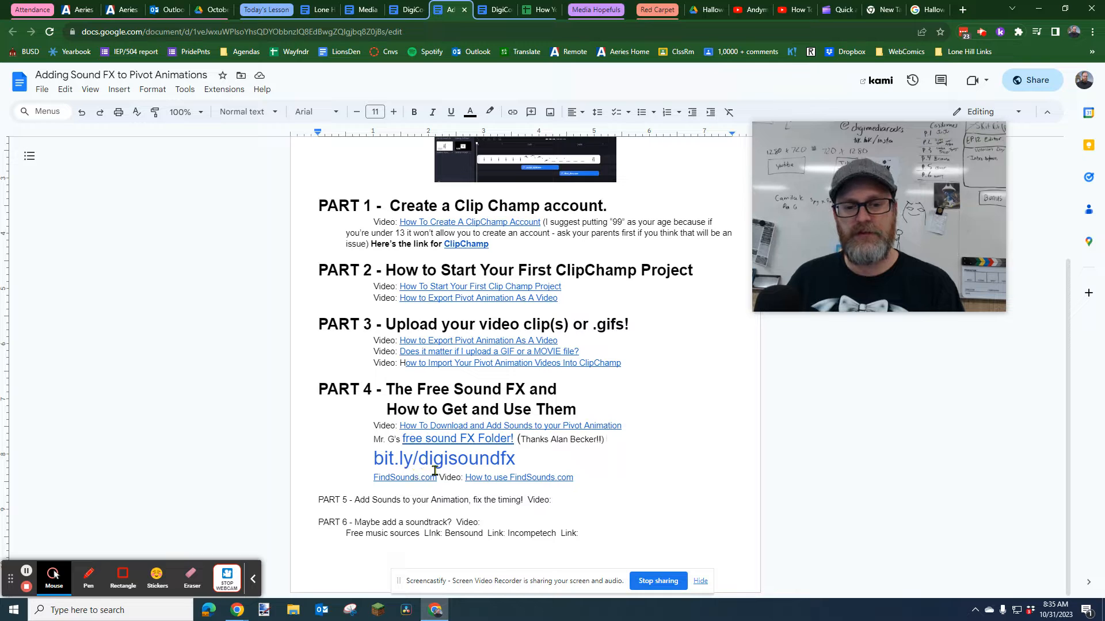
pyautogui.click(444, 438)
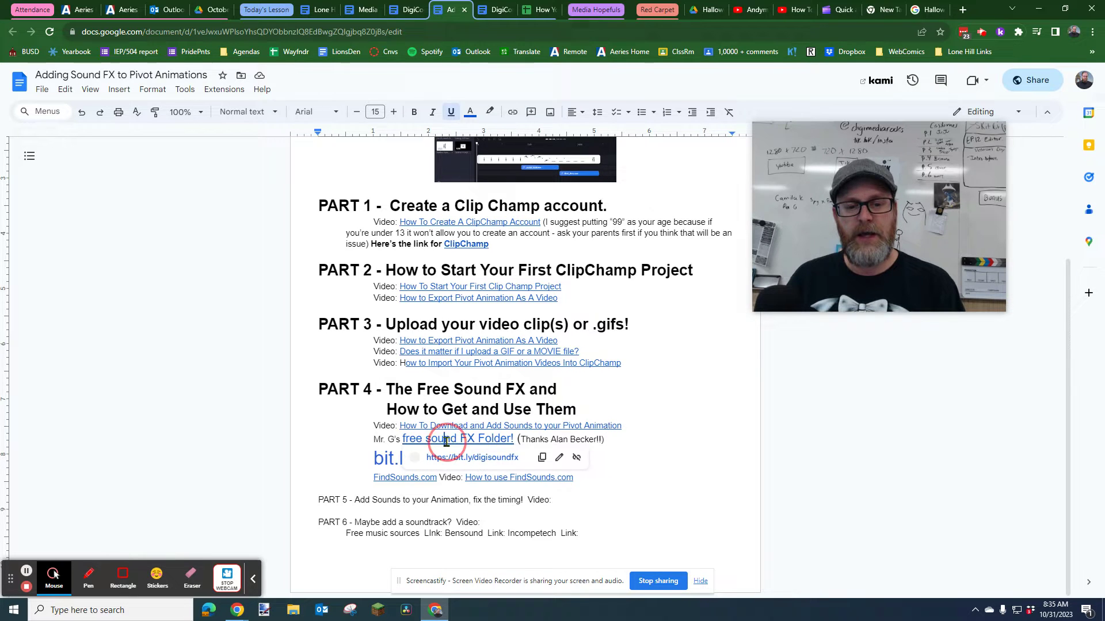
# Open the shared sound effects folder and its 'to give away' subfolder.
pyautogui.click(456, 438)
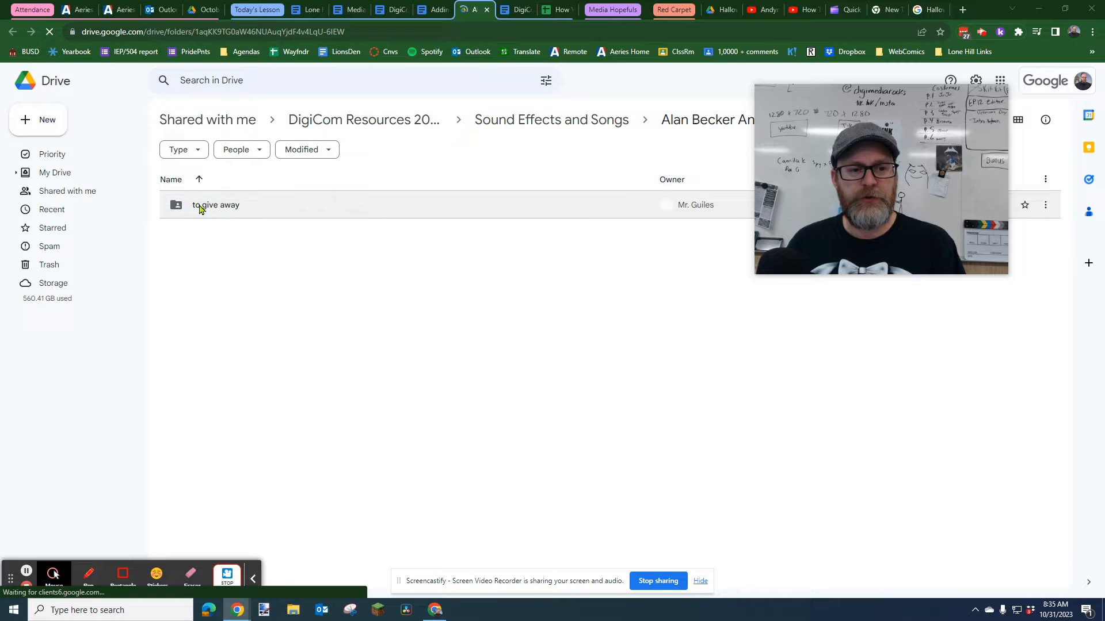
pyautogui.moveTo(216, 205)
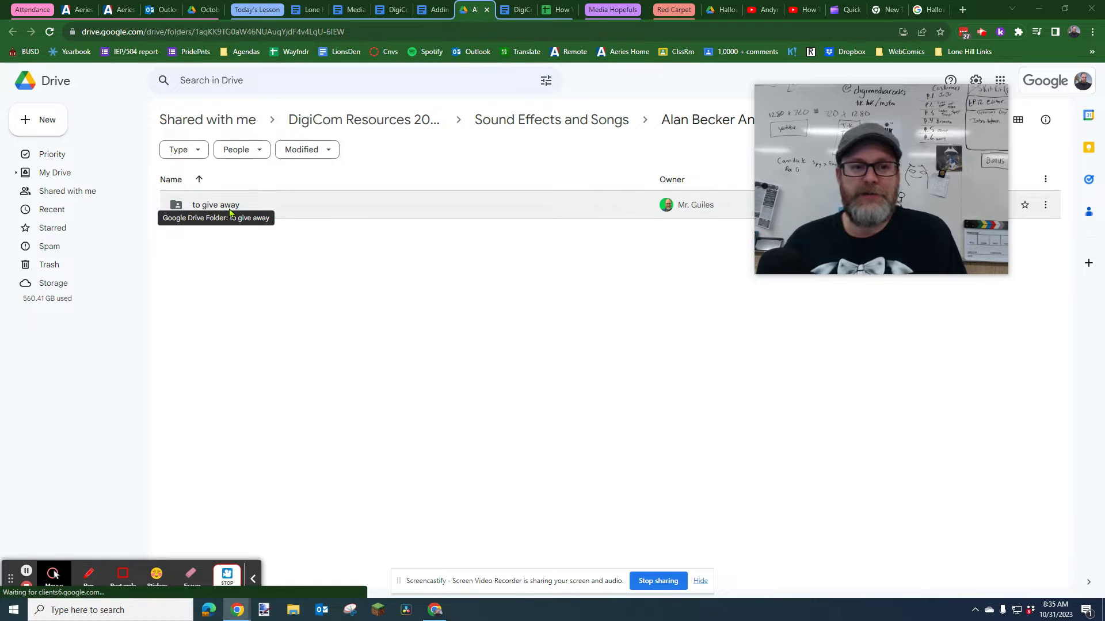
pyautogui.doubleClick(216, 204)
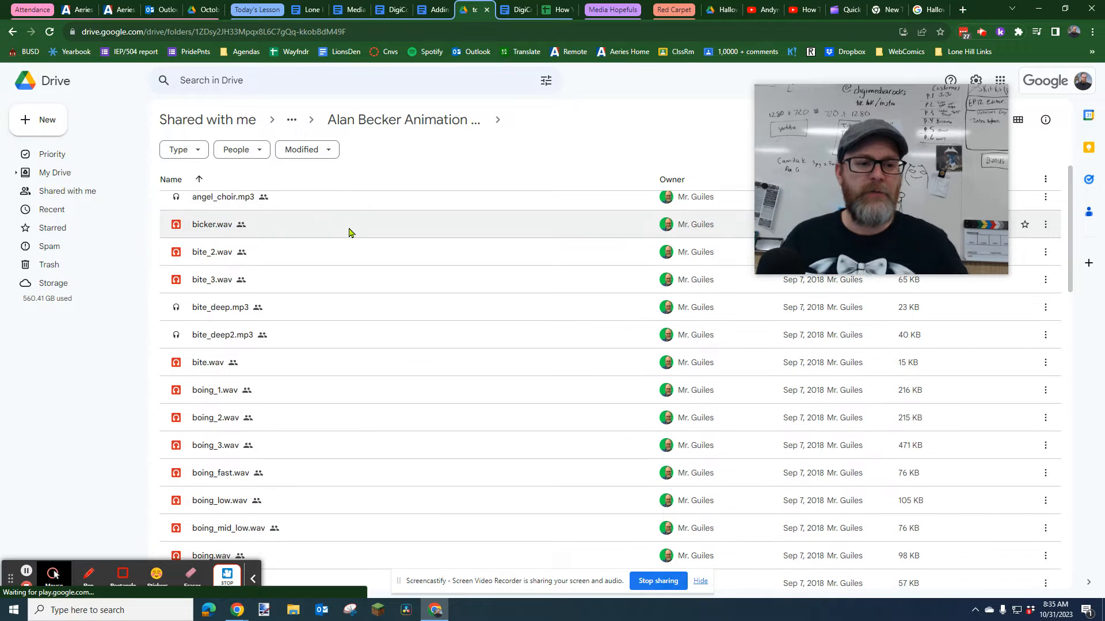
pyautogui.scroll(-3)
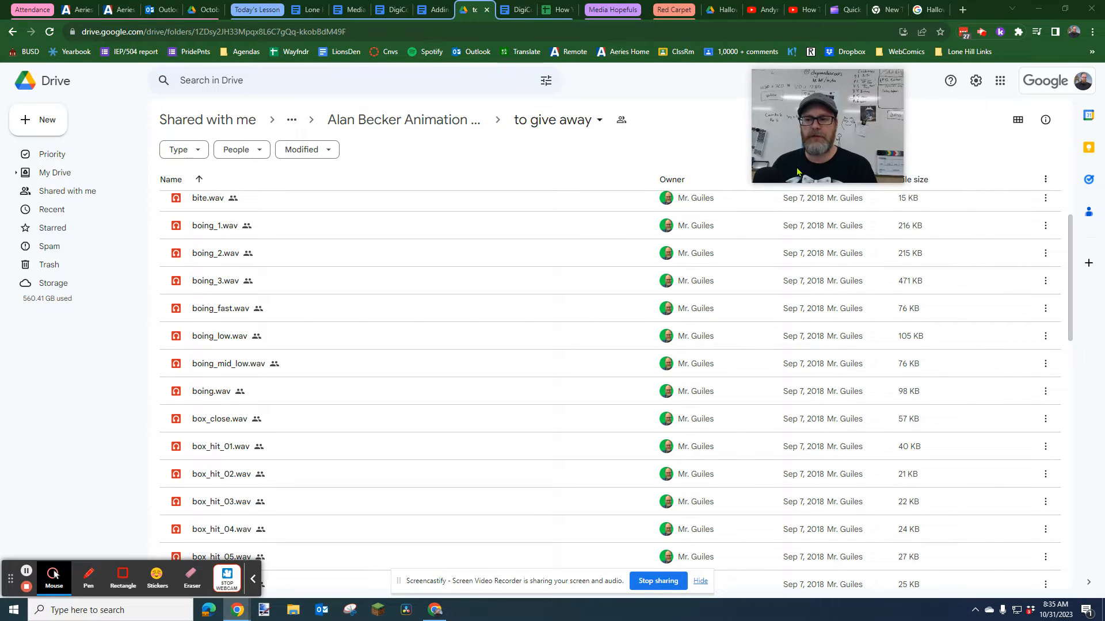
pyautogui.moveTo(221, 226)
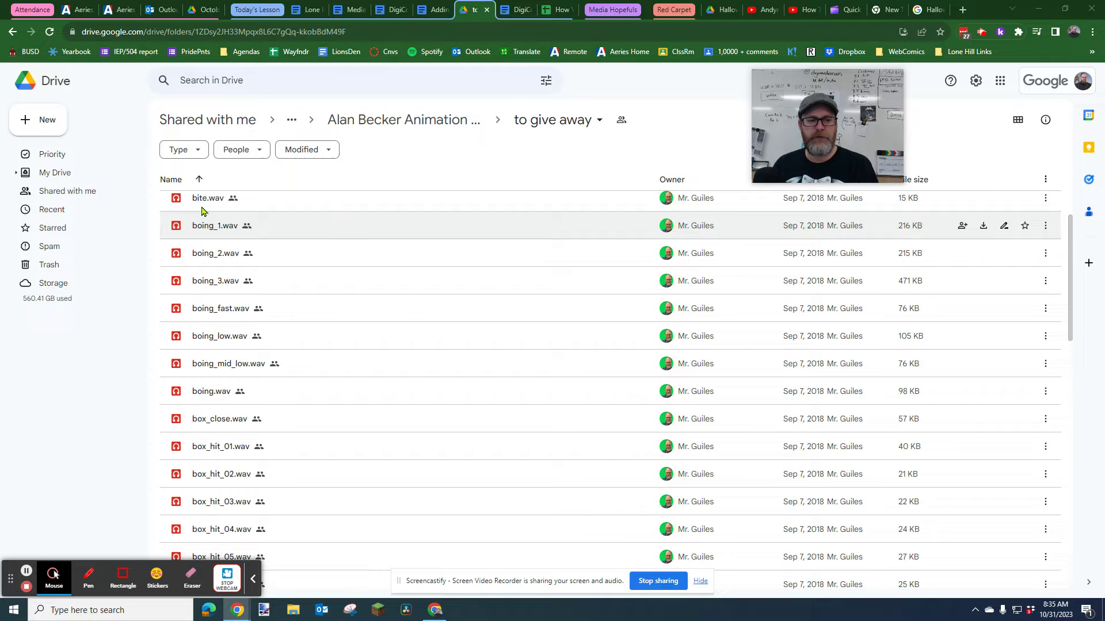
# Download boing_1.wav from the folder.
pyautogui.click(213, 226)
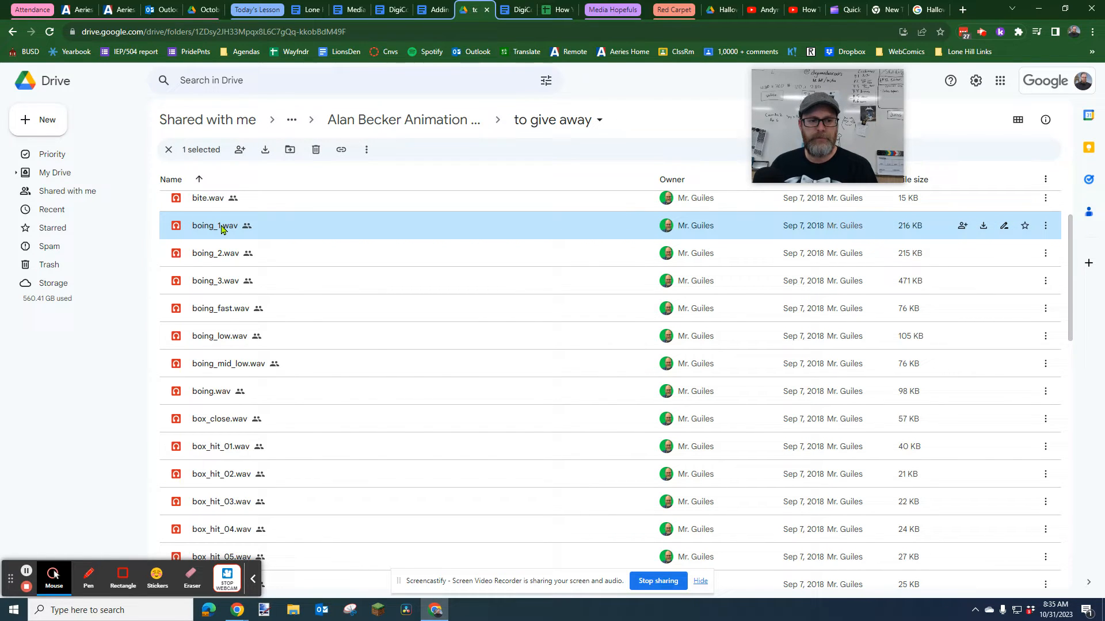
pyautogui.doubleClick(210, 225)
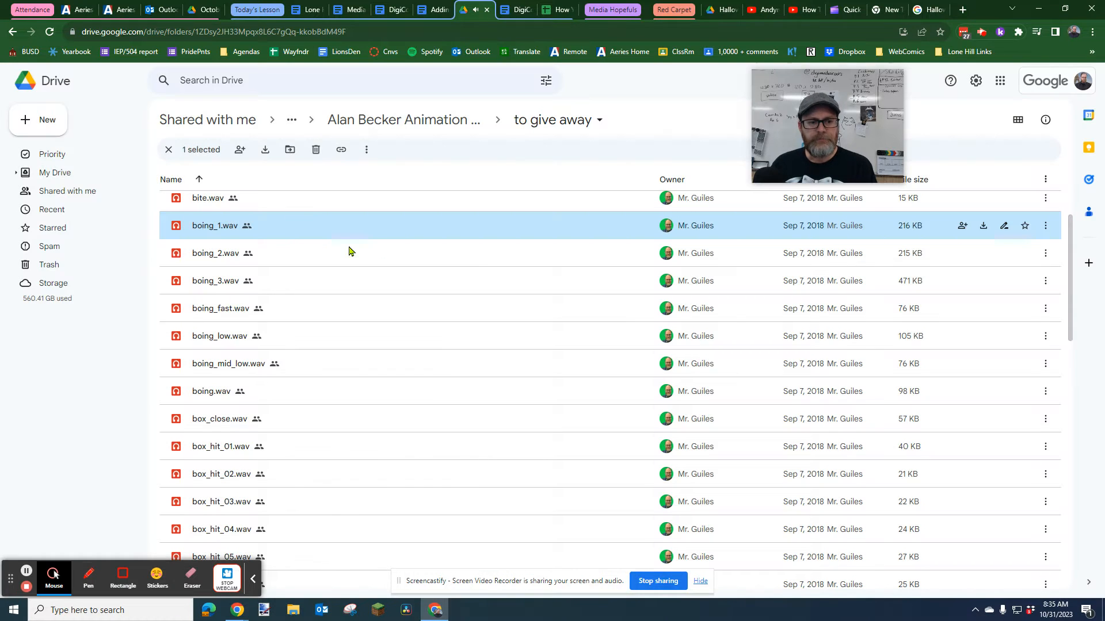
pyautogui.moveTo(882, 246)
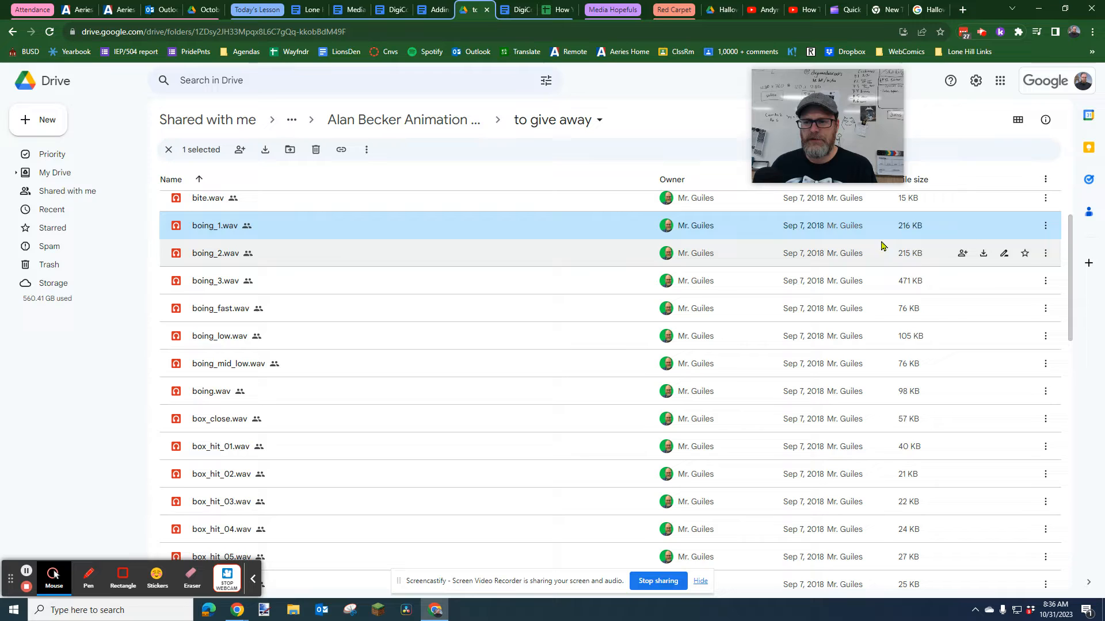
pyautogui.moveTo(871, 264)
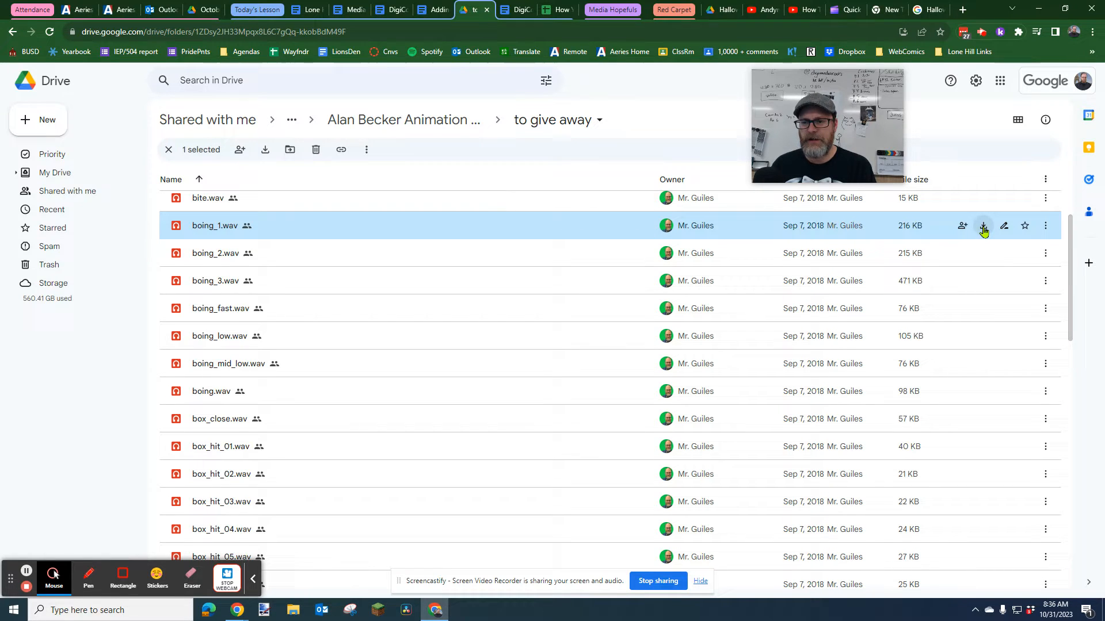
pyautogui.moveTo(1046, 225)
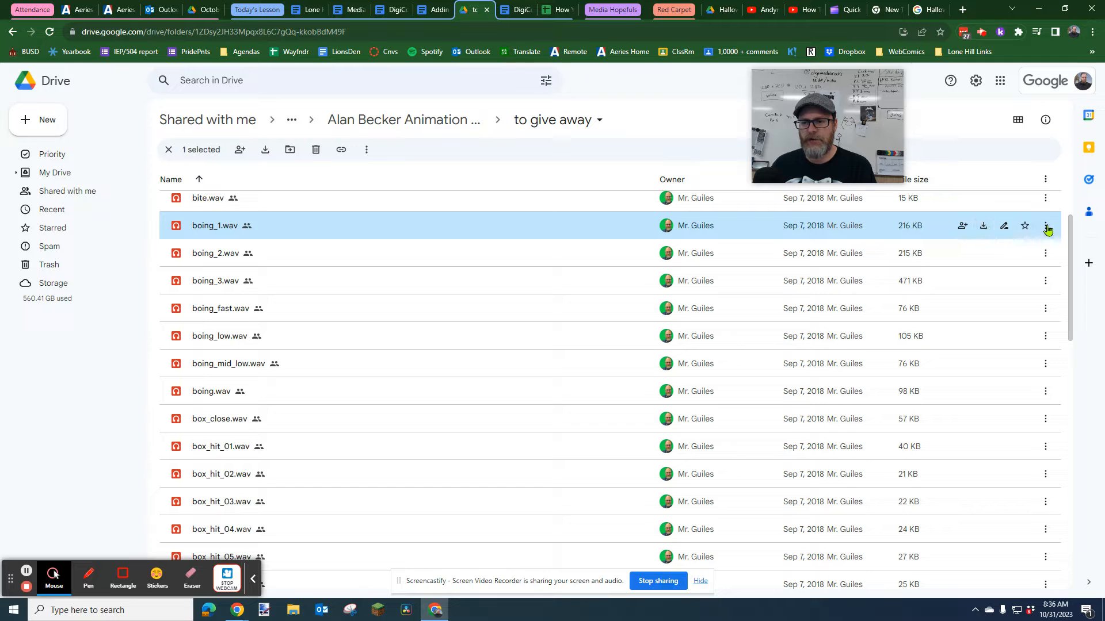
pyautogui.click(1045, 226)
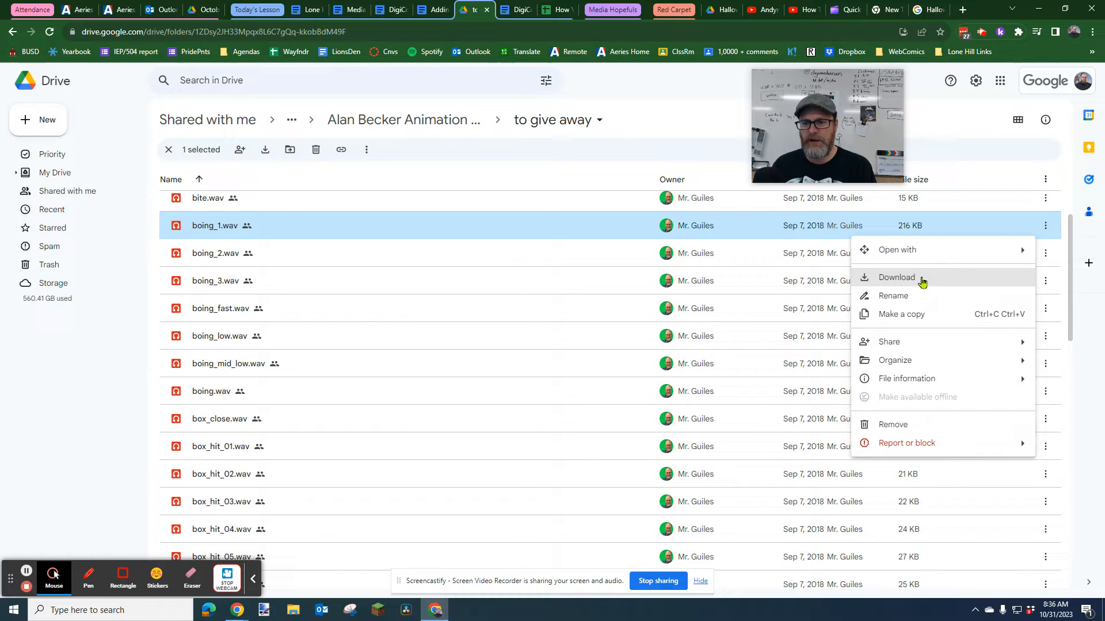
pyautogui.rightClick(213, 226)
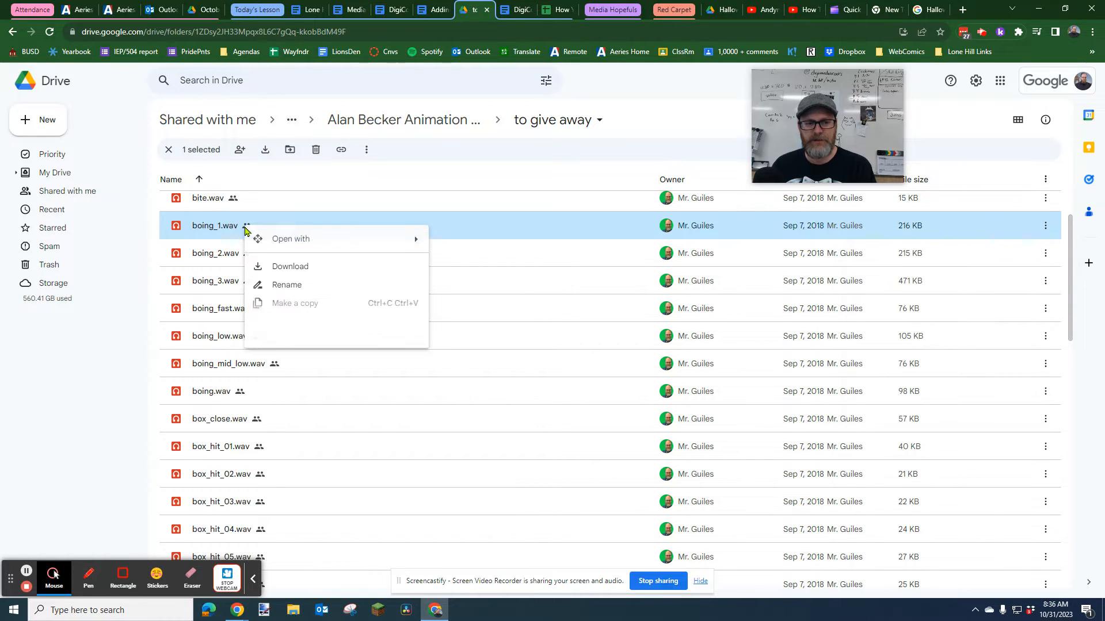
pyautogui.click(289, 266)
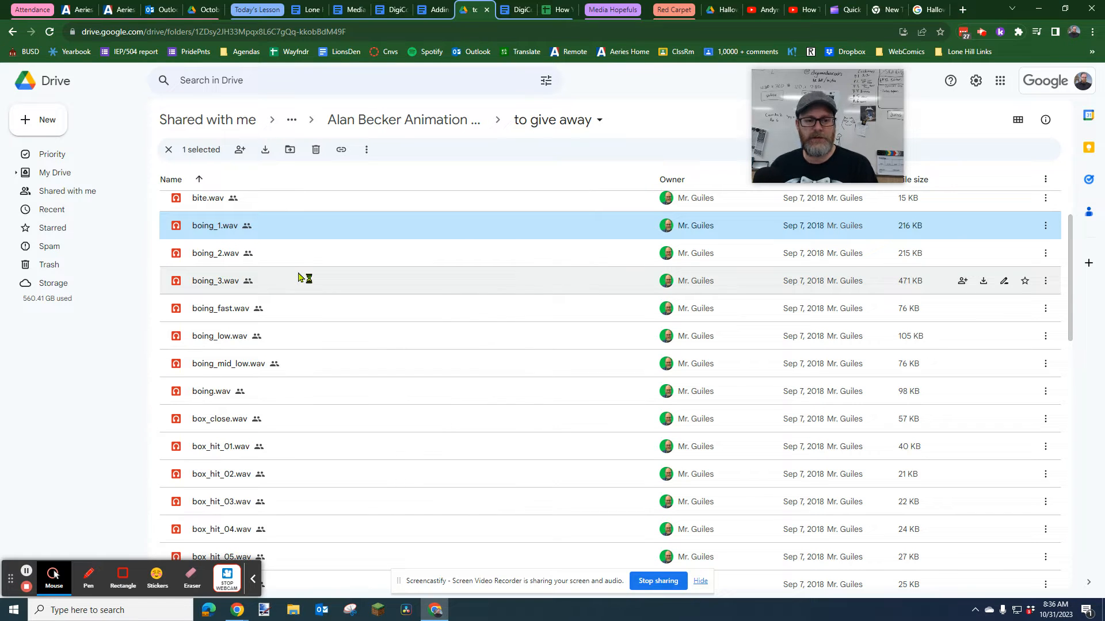
# Save boing_1.wav into the Downloads folder.
pyautogui.click(264, 150)
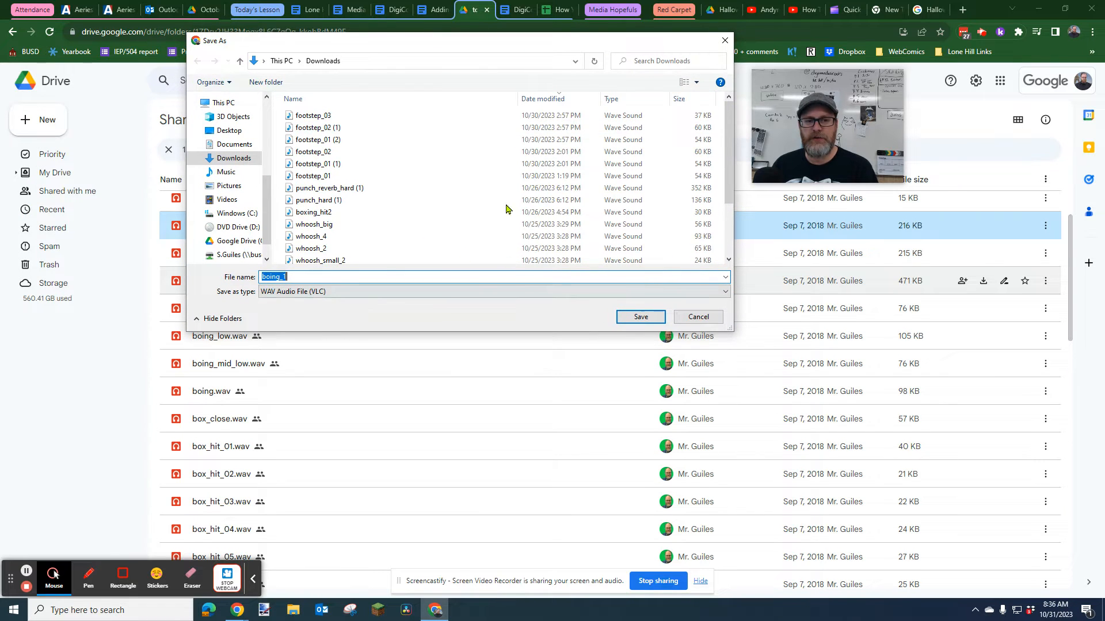
pyautogui.moveTo(977, 111)
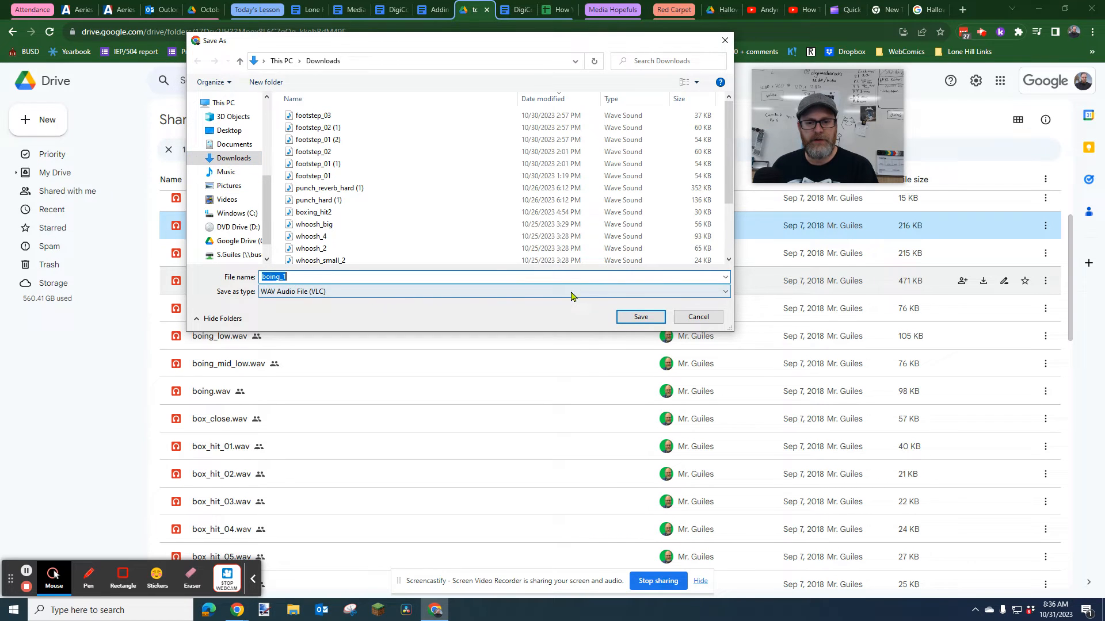
pyautogui.click(639, 316)
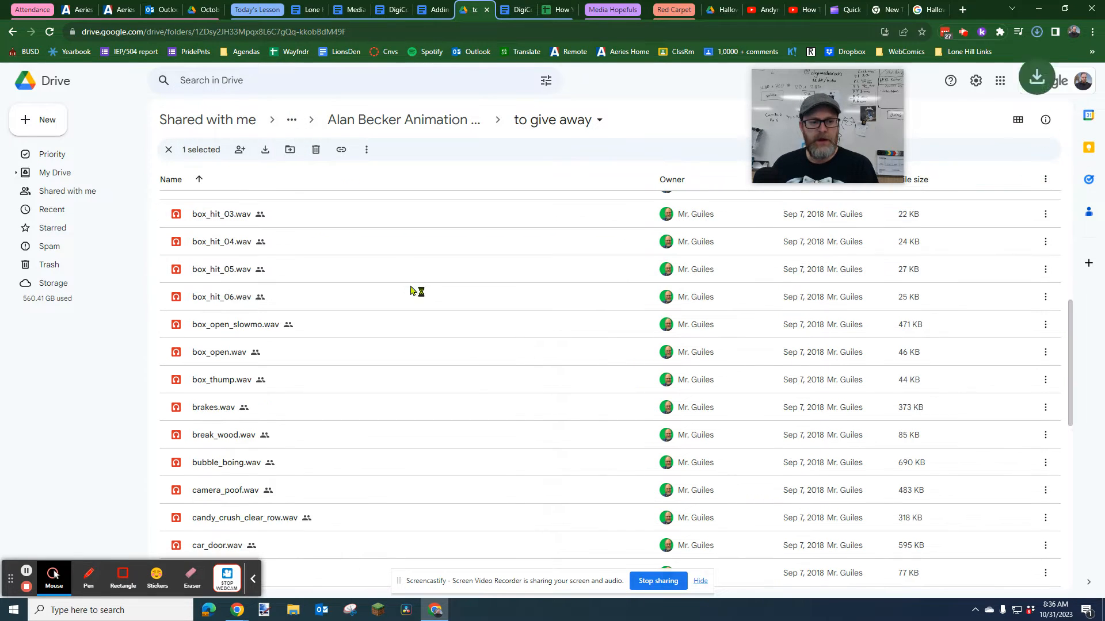
pyautogui.scroll(-3)
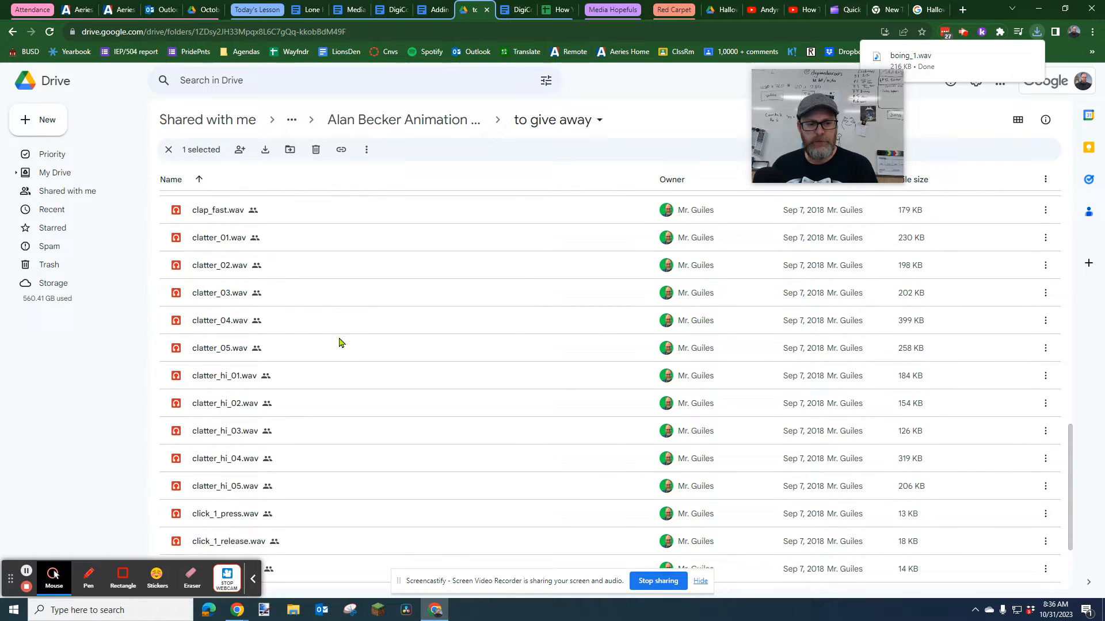
pyautogui.scroll(-3)
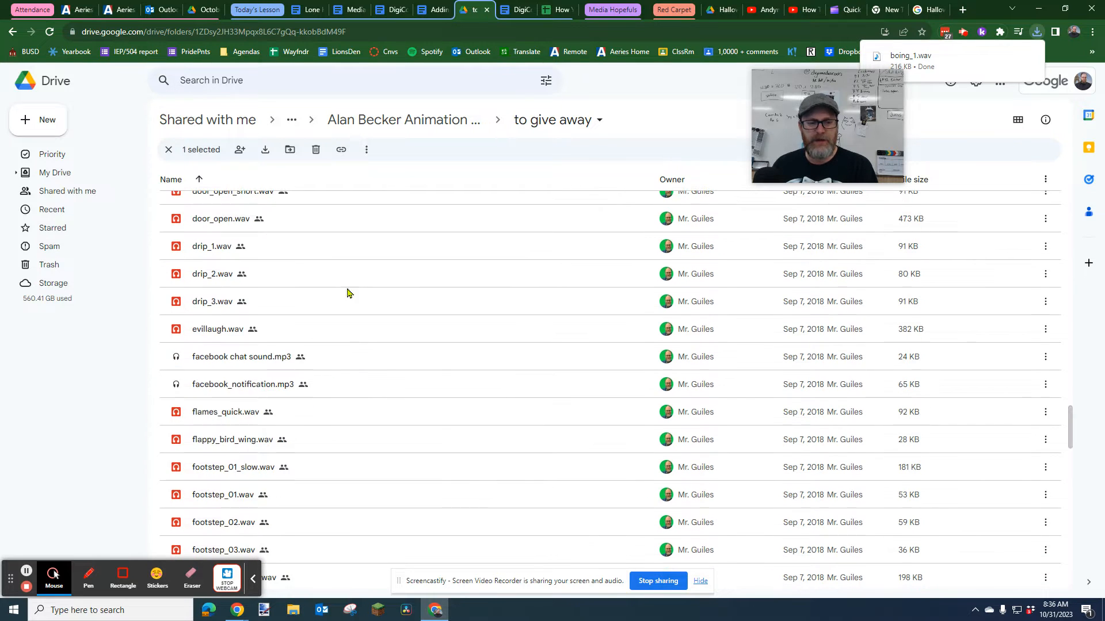
pyautogui.scroll(-3)
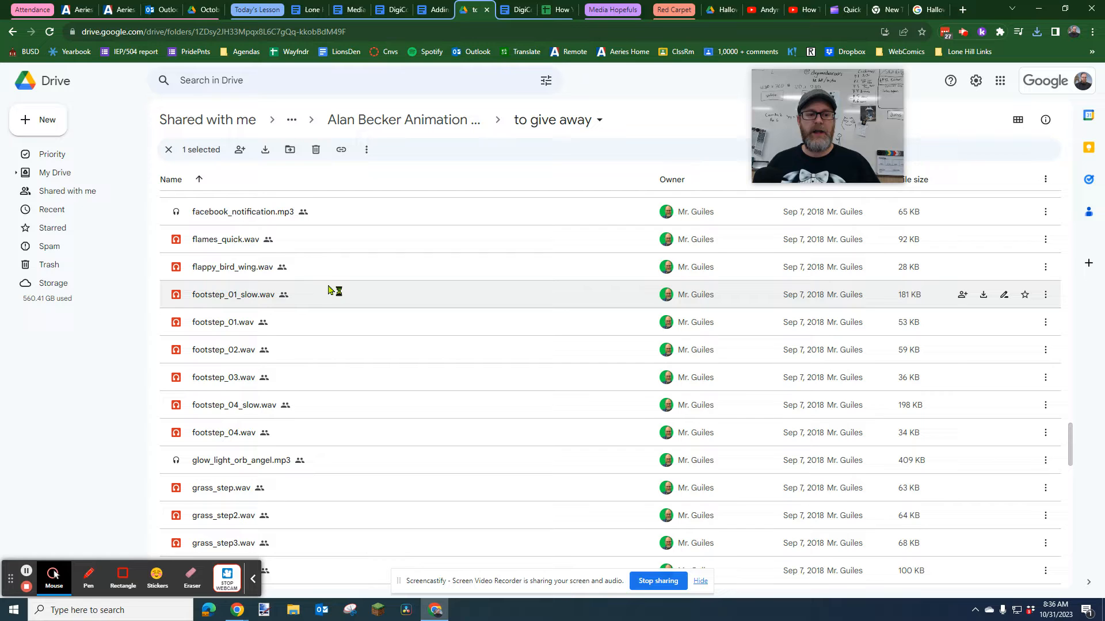
# Scroll the folder list down to the punch_*.wav files.
pyautogui.scroll(-3)
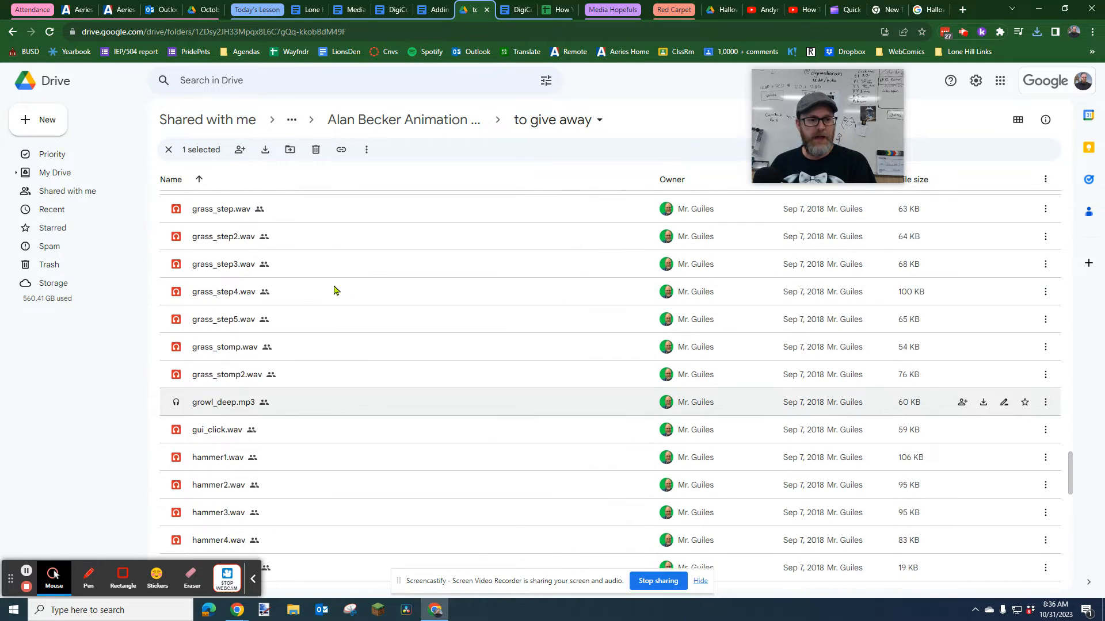
pyautogui.scroll(-3)
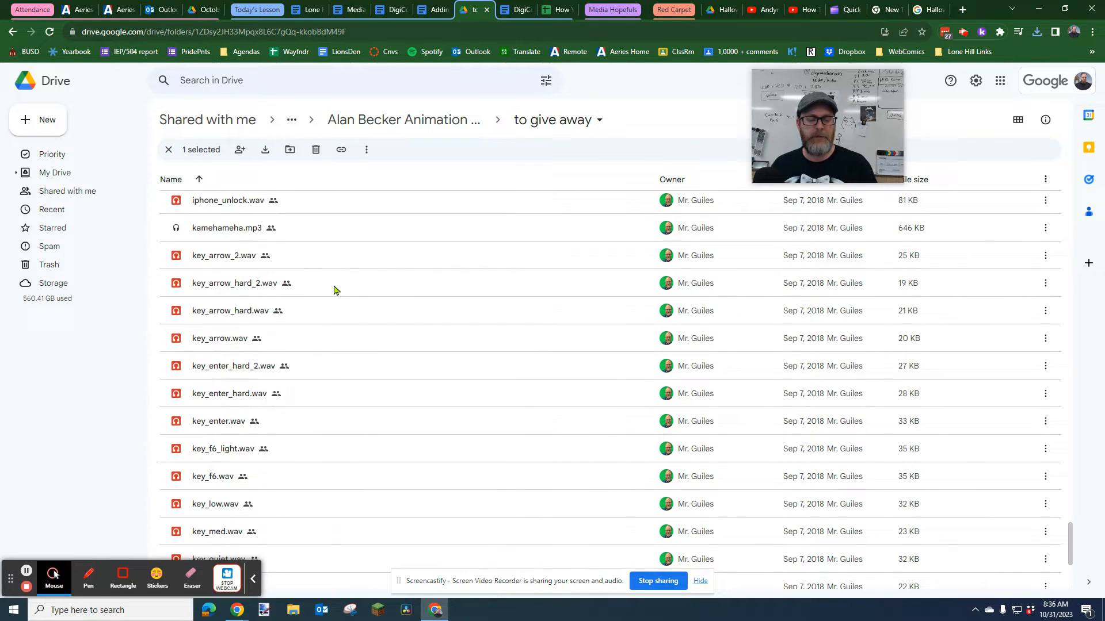
pyautogui.scroll(-3)
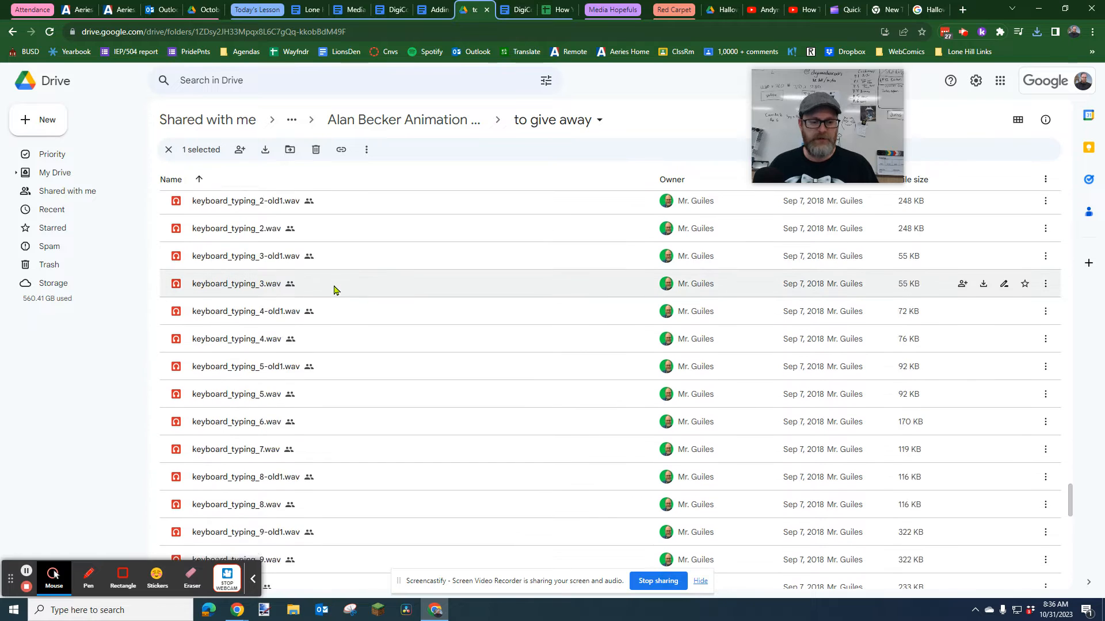
pyautogui.scroll(-3)
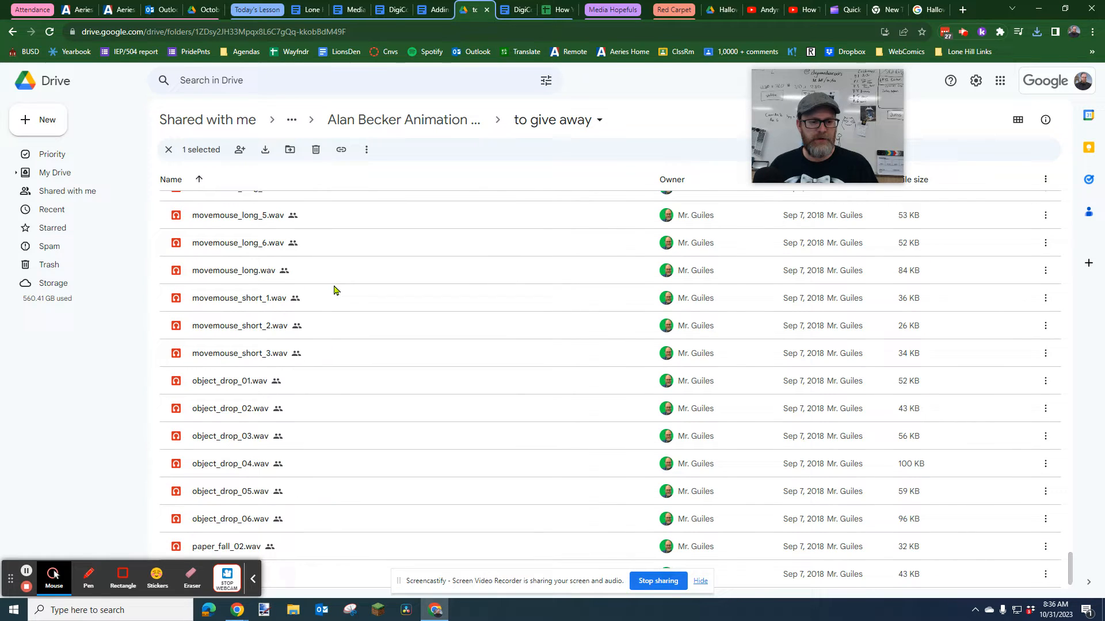
pyautogui.scroll(-3)
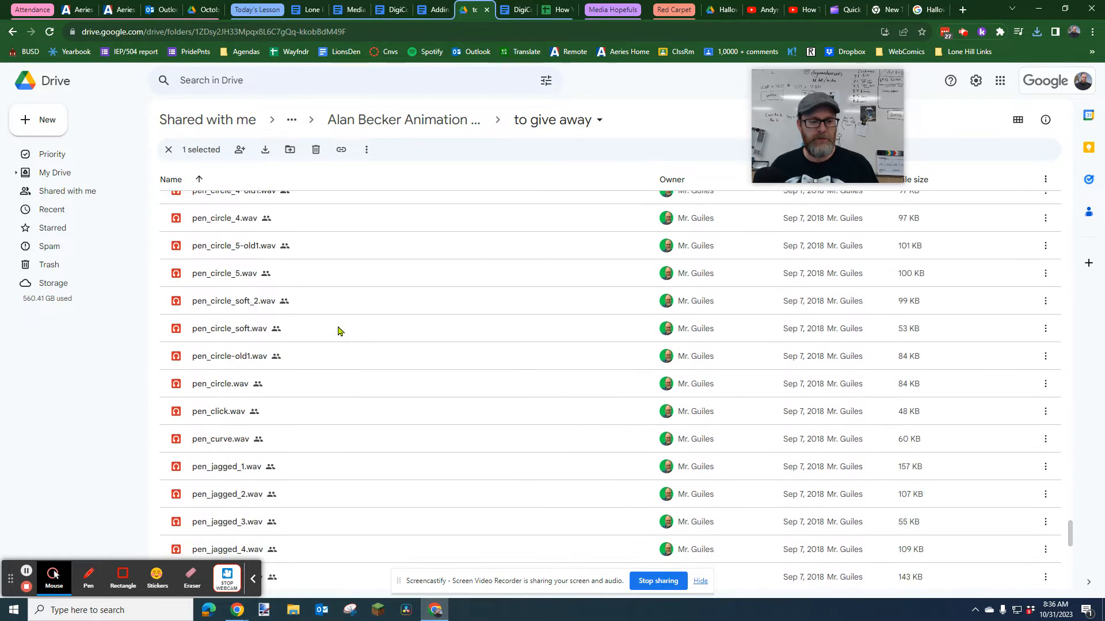
pyautogui.scroll(-3)
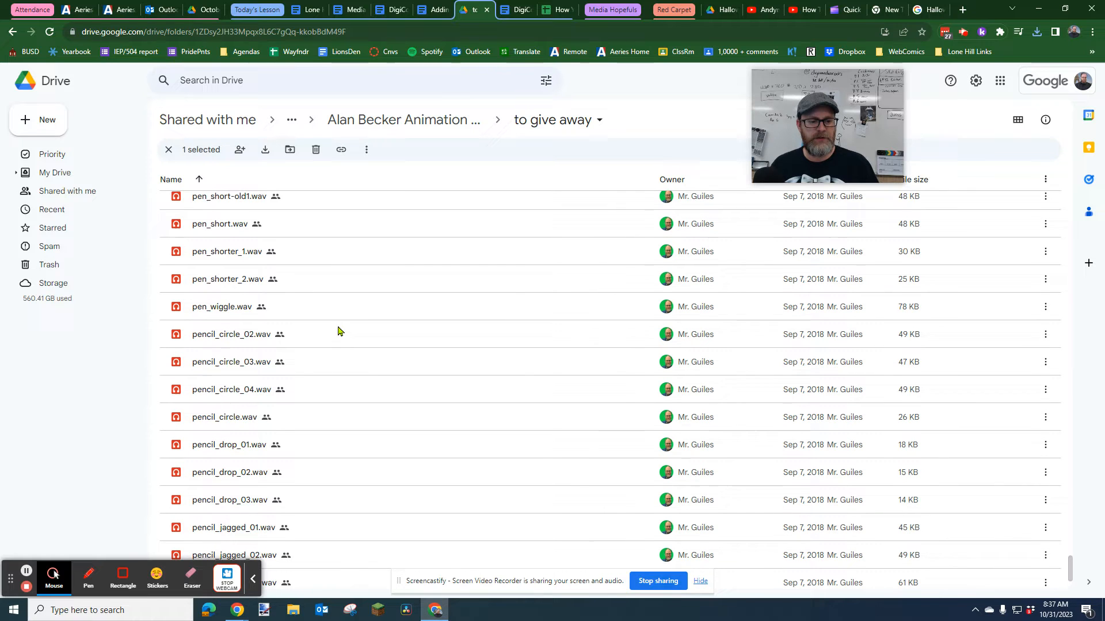
pyautogui.scroll(-3)
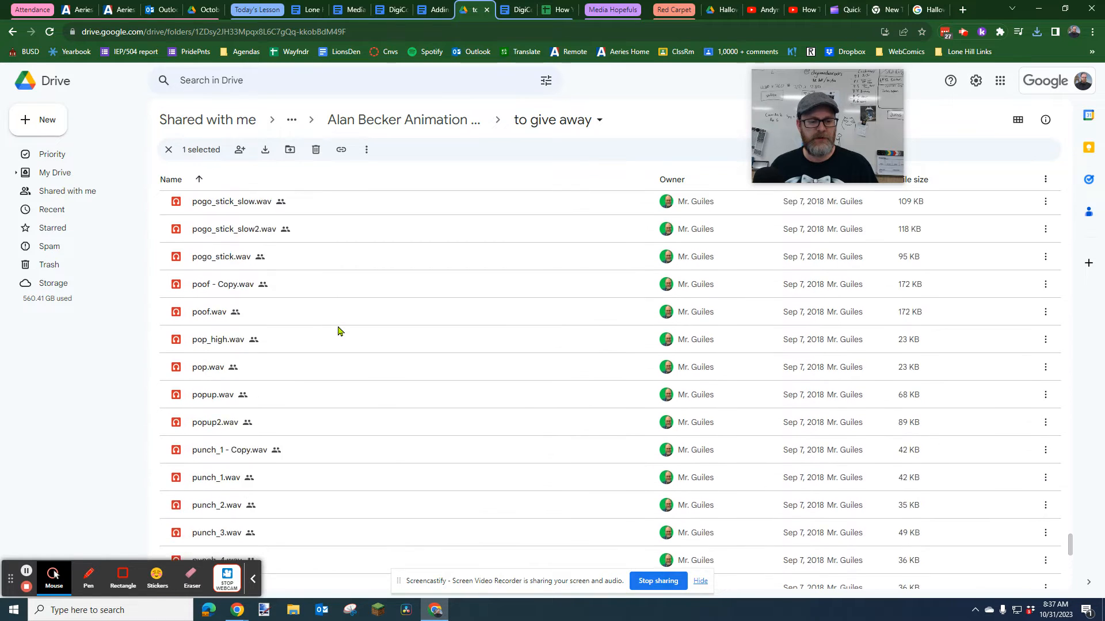
pyautogui.scroll(-3)
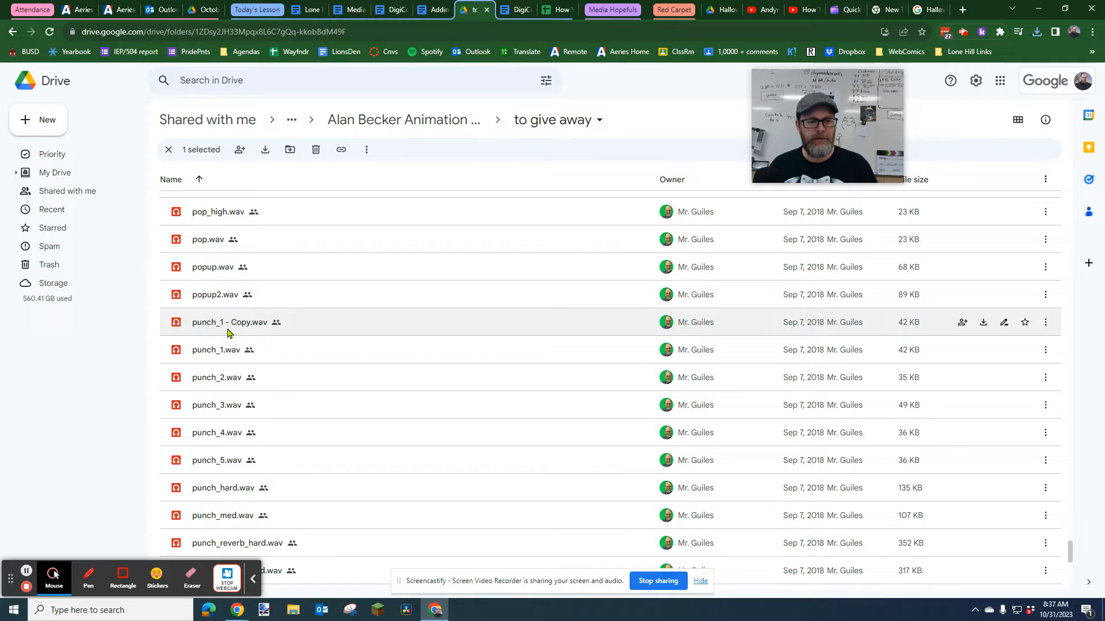
# Download punch_1.wav from the 'to give away' folder into Downloads.
pyautogui.click(215, 349)
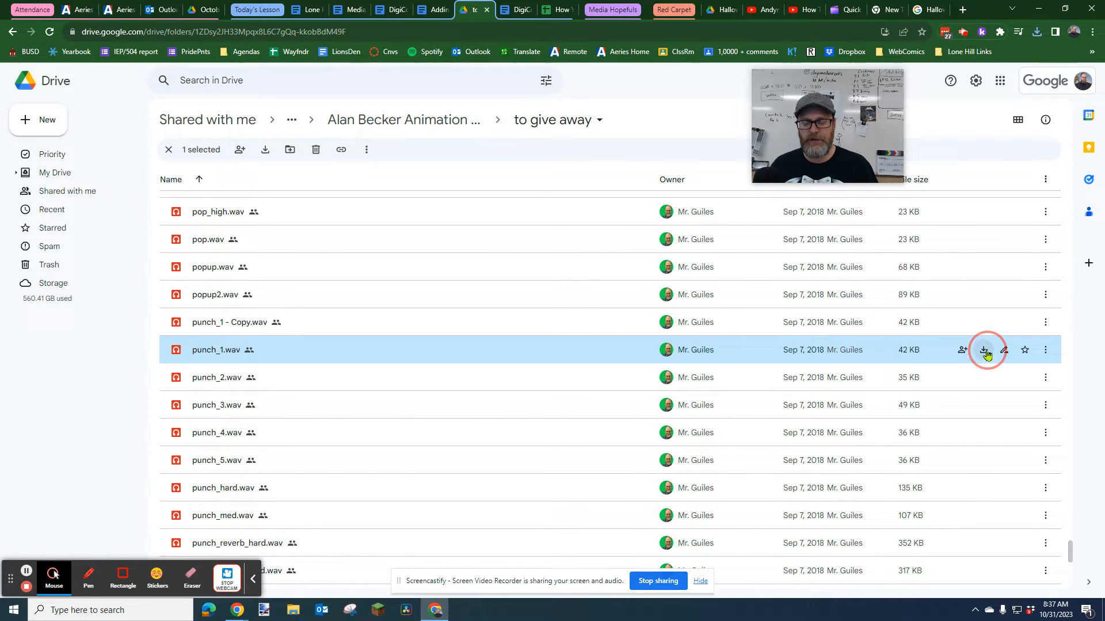
pyautogui.click(982, 349)
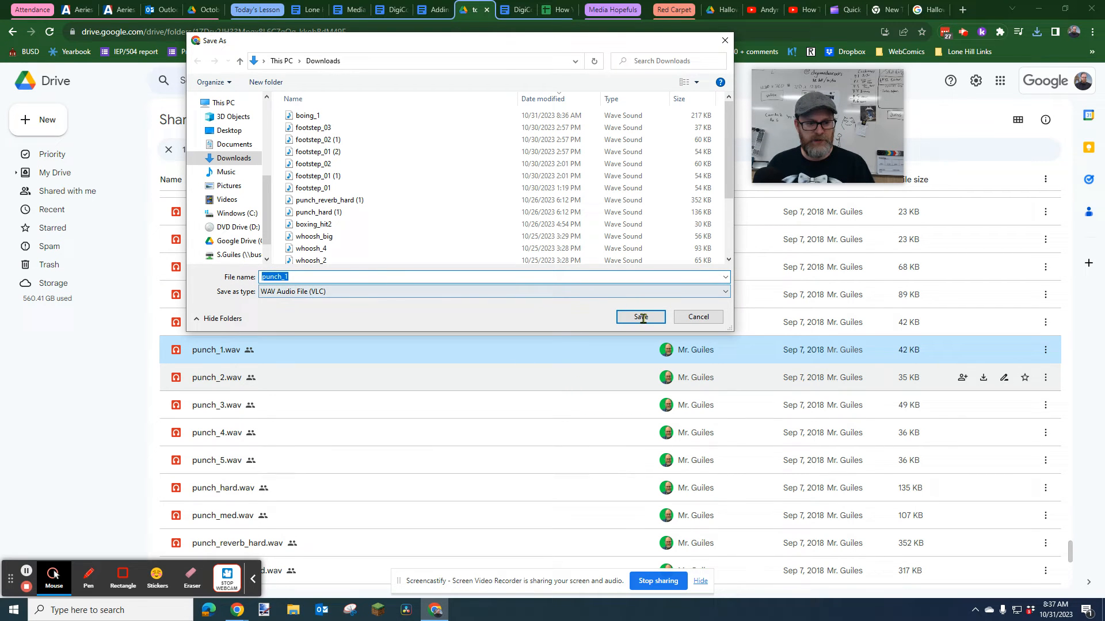
pyautogui.moveTo(233, 380)
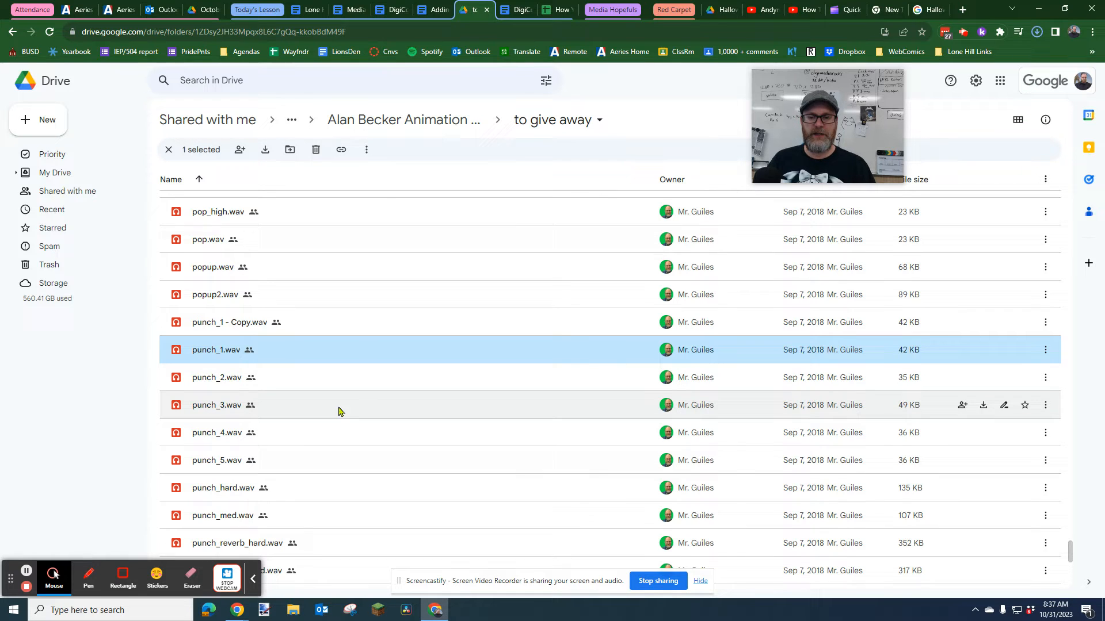
pyautogui.moveTo(348, 376)
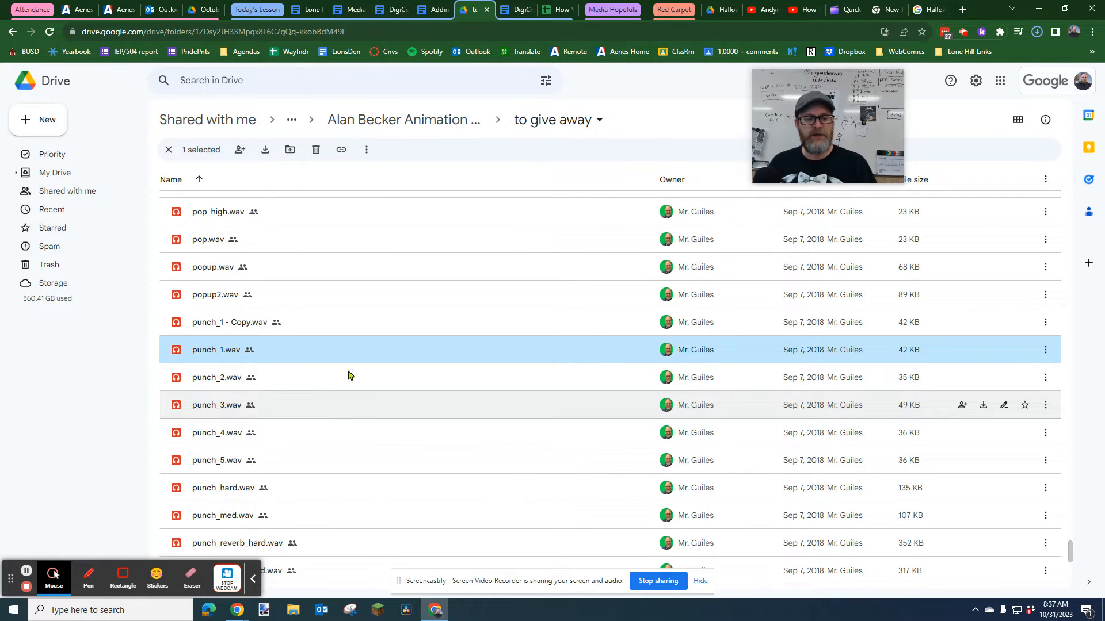
pyautogui.scroll(-3)
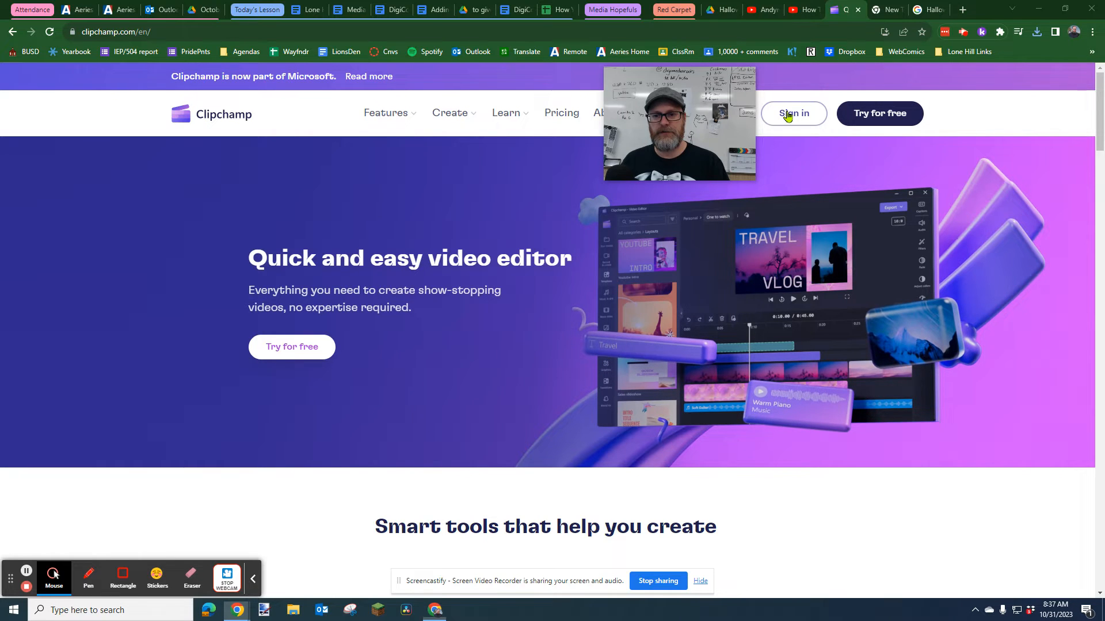
# Sign in to Clipchamp and open the stick-figure punch project.
pyautogui.click(793, 113)
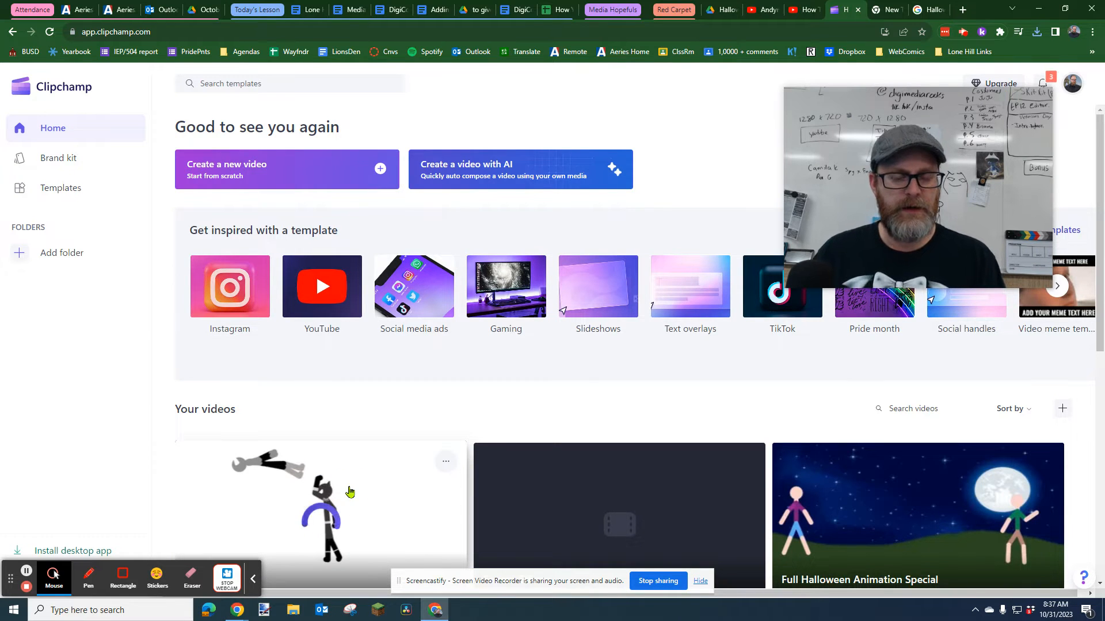
pyautogui.click(321, 508)
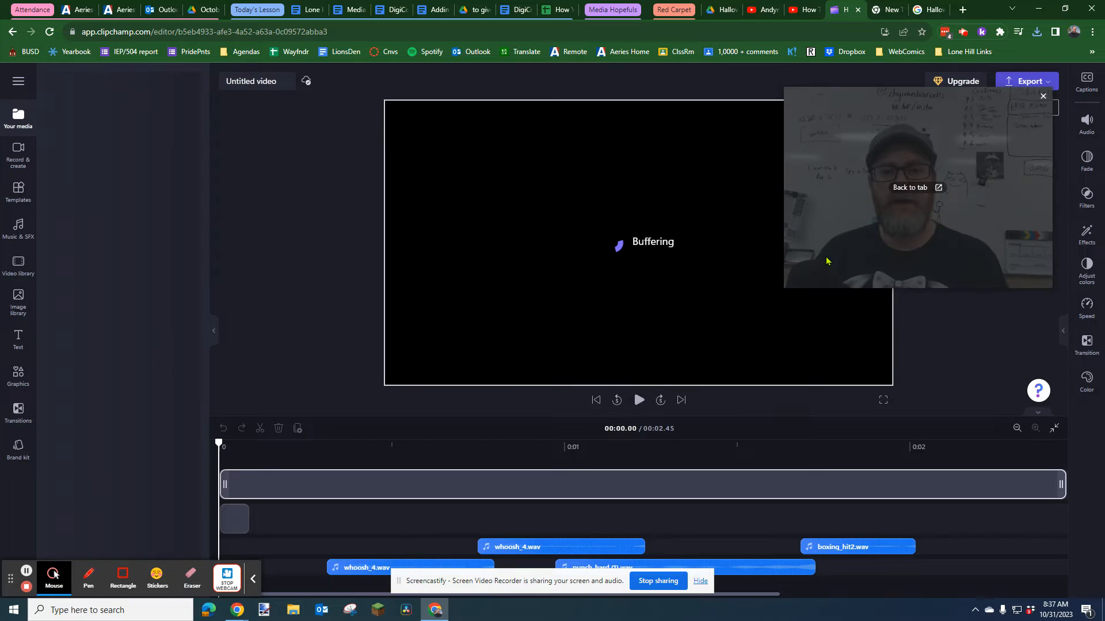
pyautogui.moveTo(894, 245)
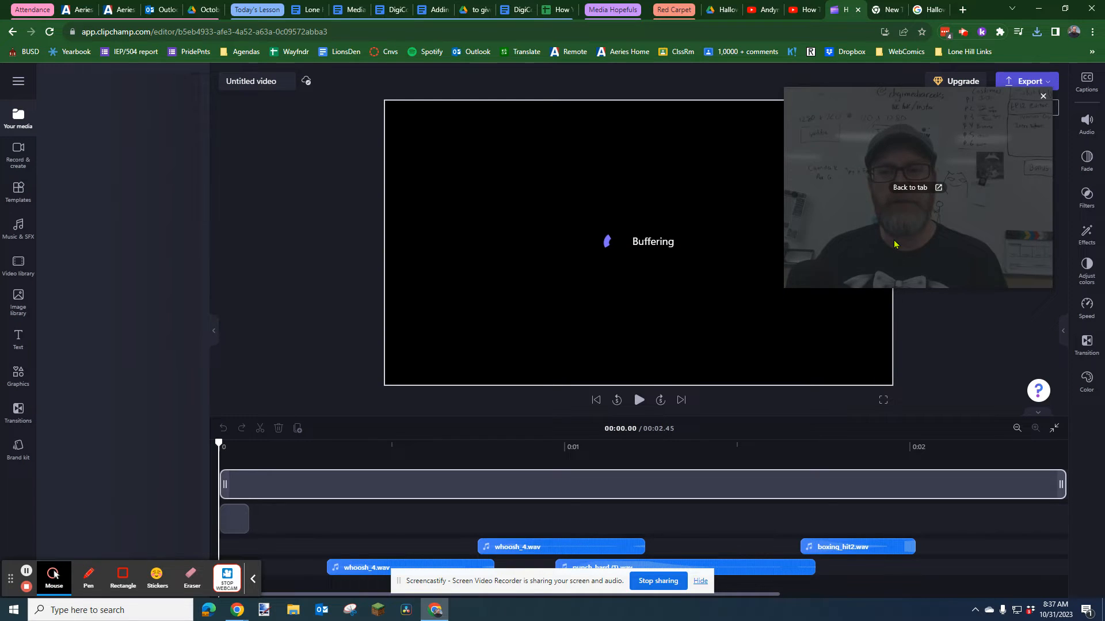
# Open the Your media panel listing the project's sounds and clips.
pyautogui.click(17, 117)
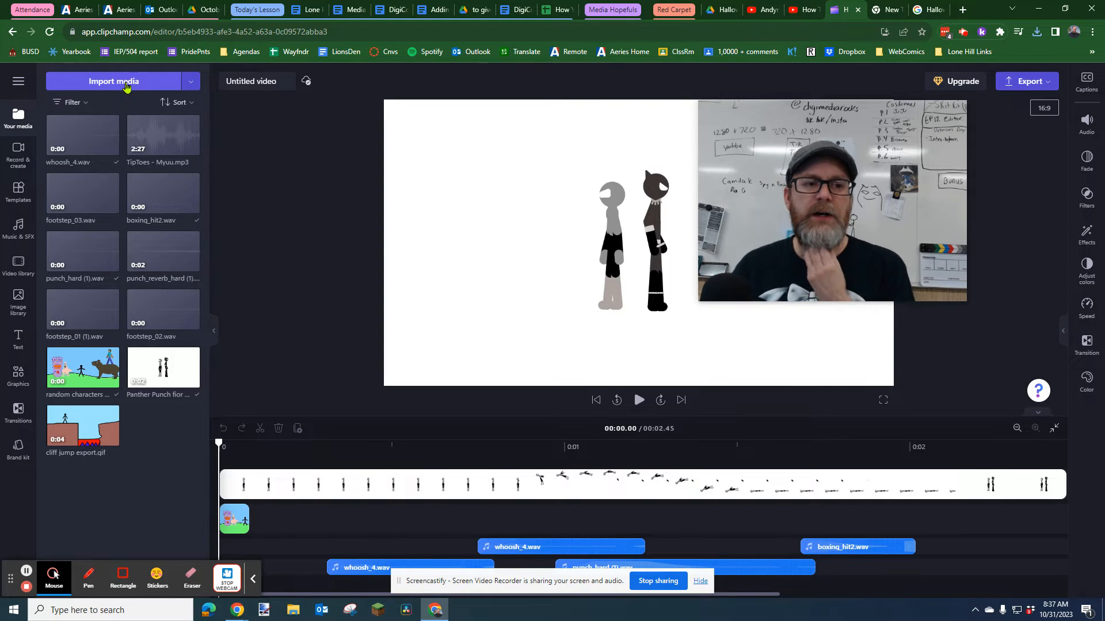
# Import punch_1.wav and boing_1.wav from Downloads into the media library.
pyautogui.click(113, 82)
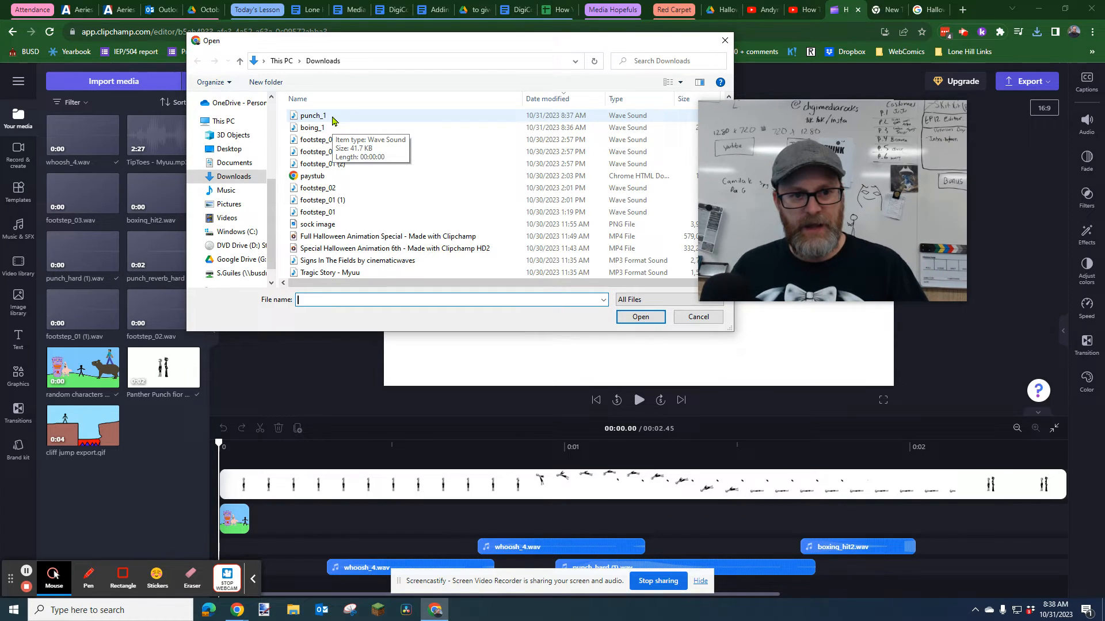
pyautogui.click(317, 140)
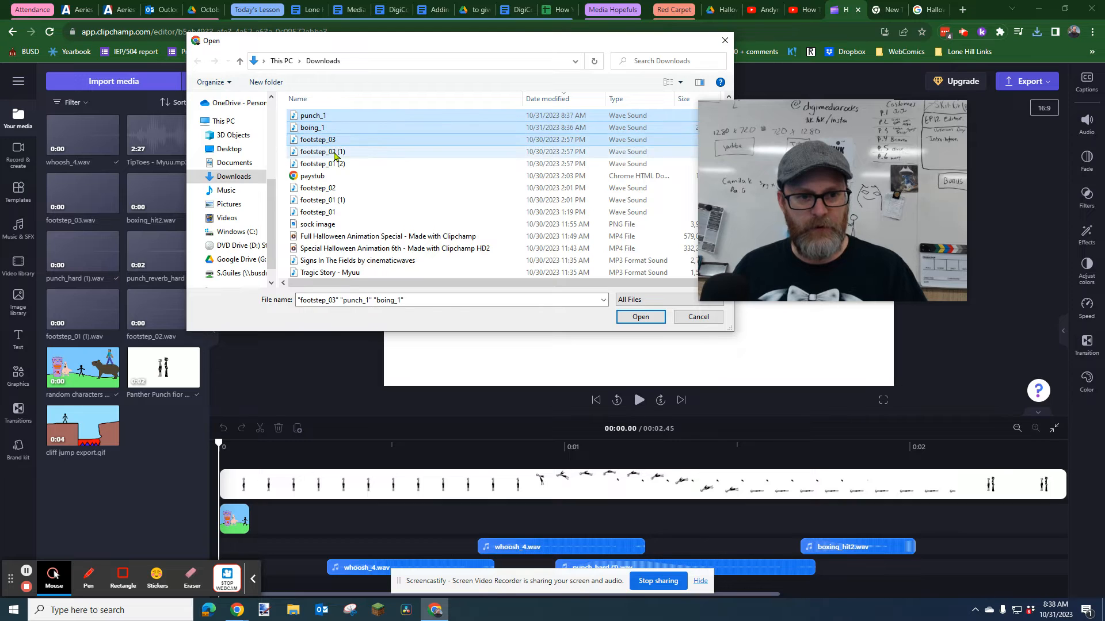
pyautogui.click(321, 163)
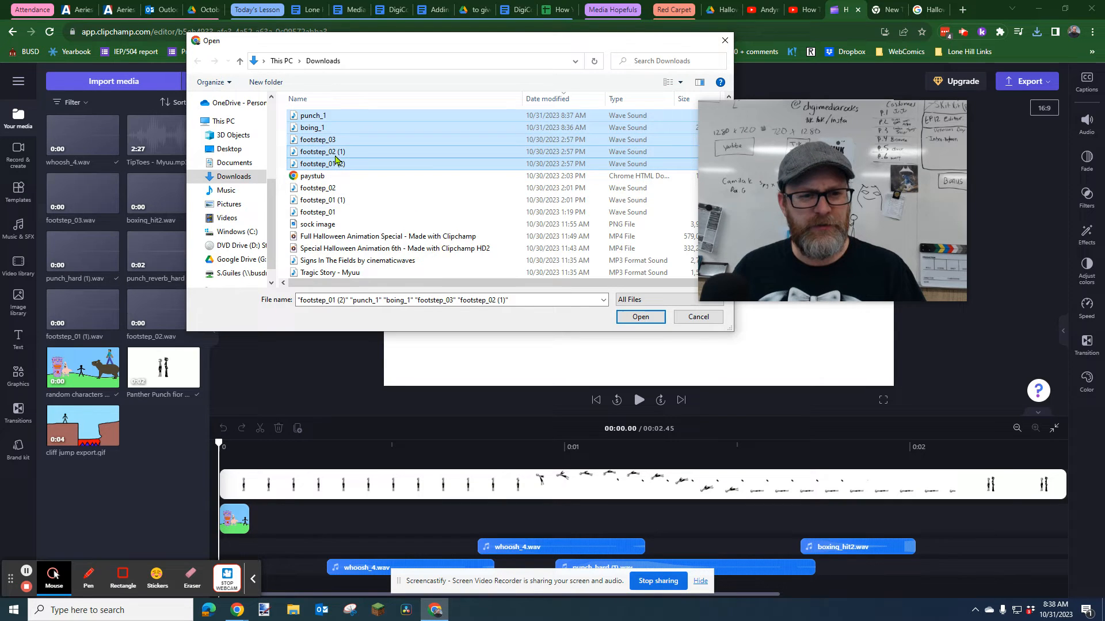
pyautogui.moveTo(339, 155)
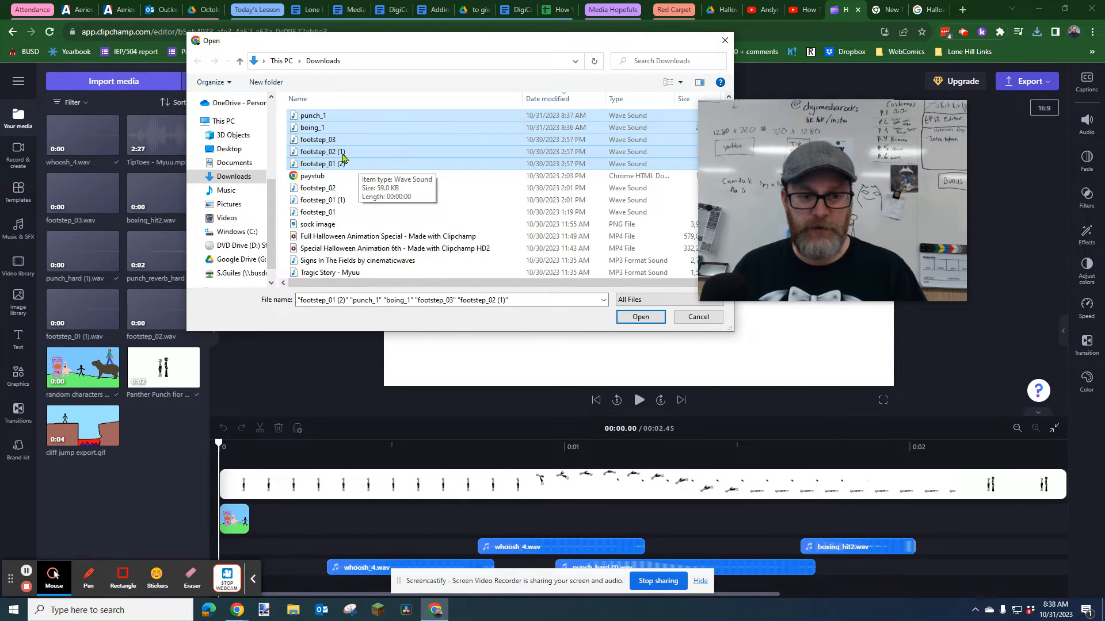
pyautogui.click(322, 151)
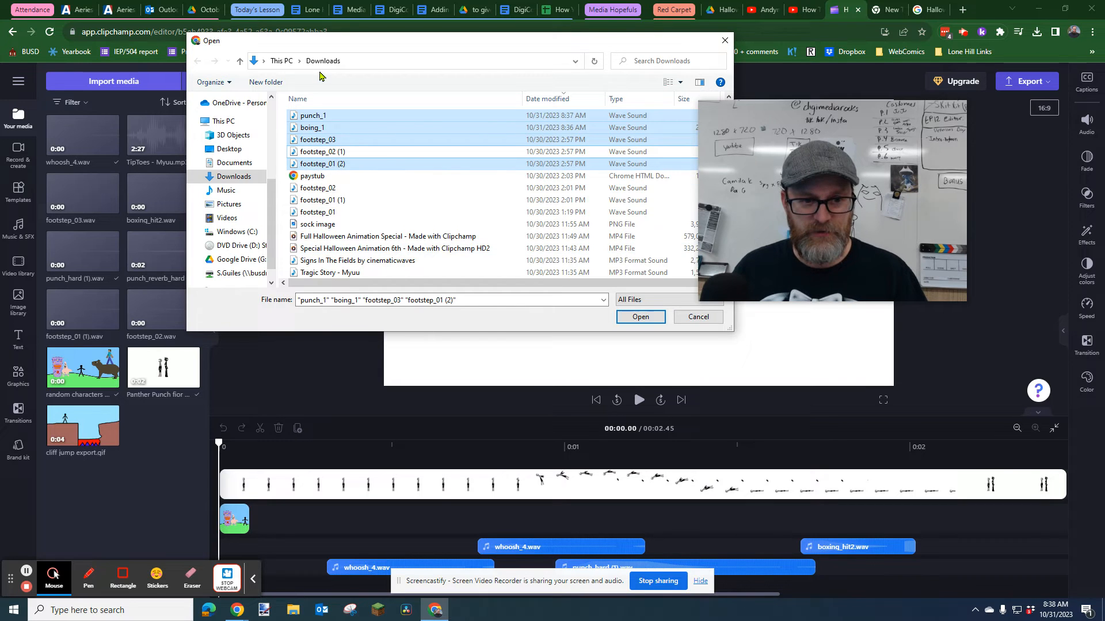
pyautogui.click(640, 317)
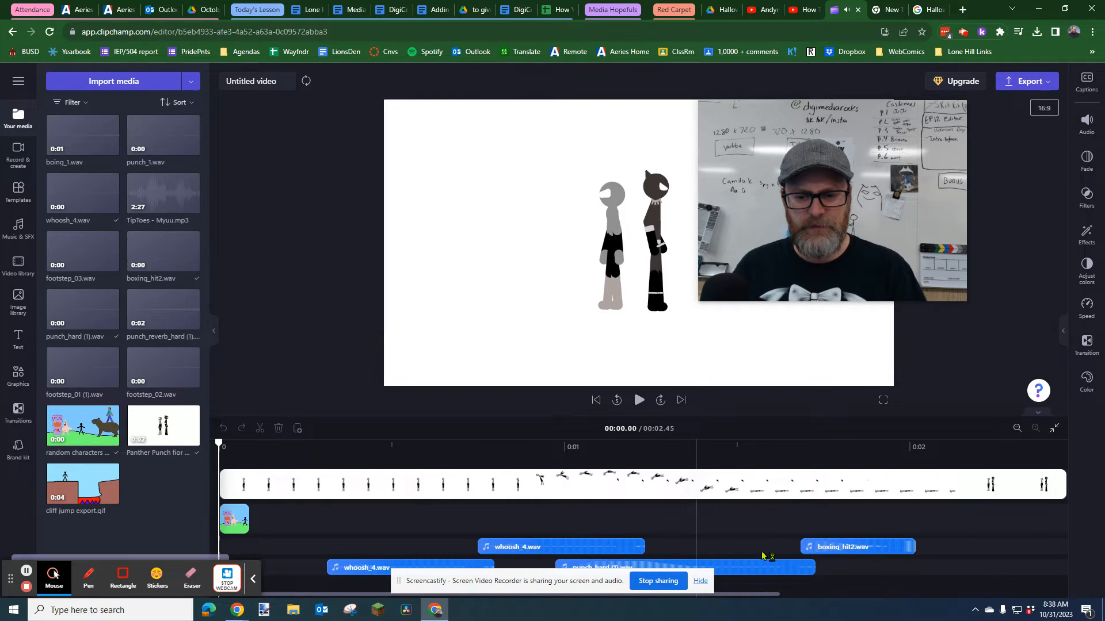
# Select an old sound clip and move the playhead from the punch to the landing.
pyautogui.click(560, 546)
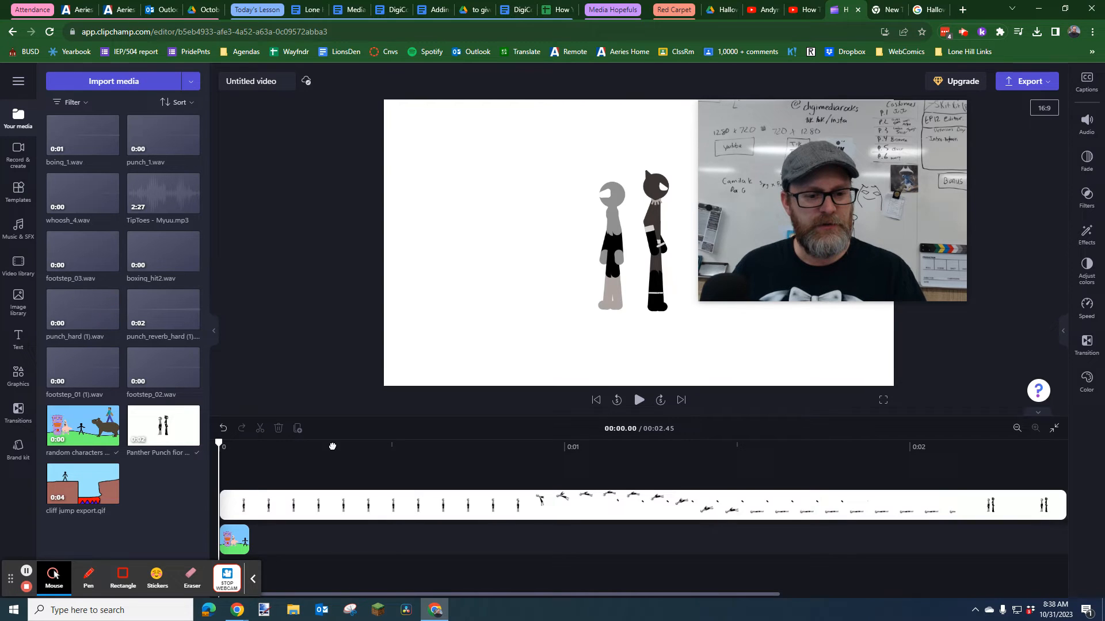
pyautogui.moveTo(399, 440)
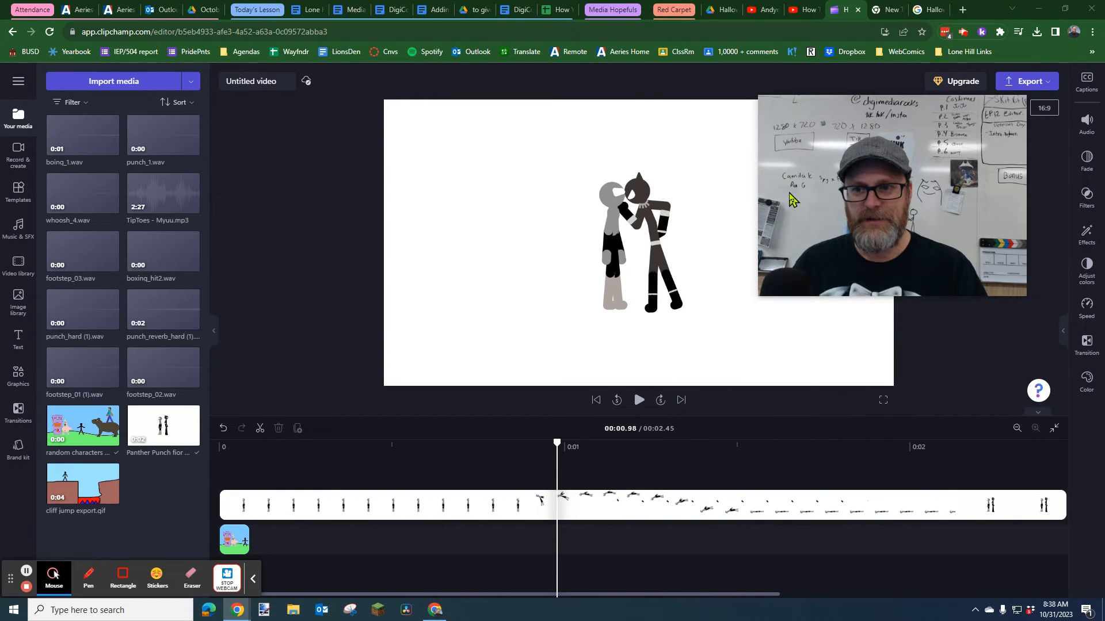
pyautogui.moveTo(179, 175)
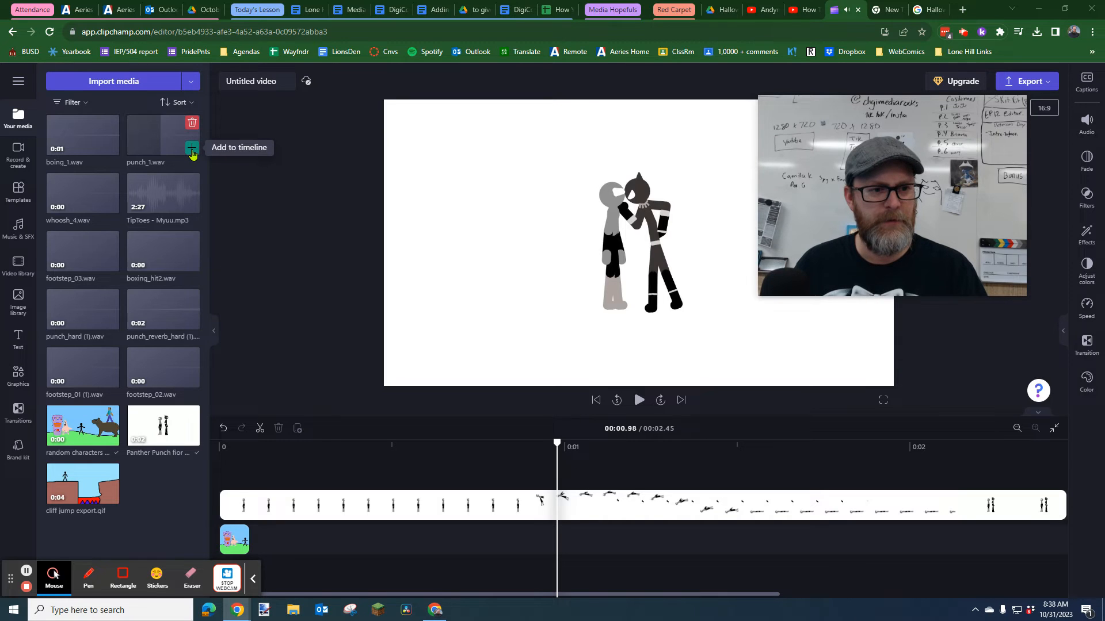
pyautogui.moveTo(148, 136)
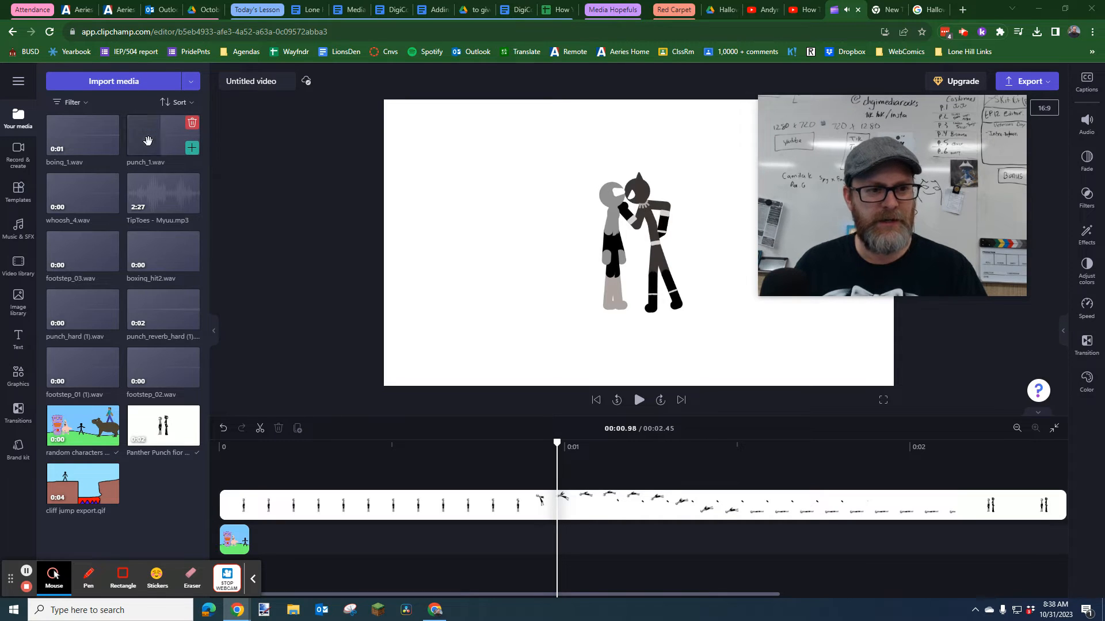
pyautogui.moveTo(191, 148)
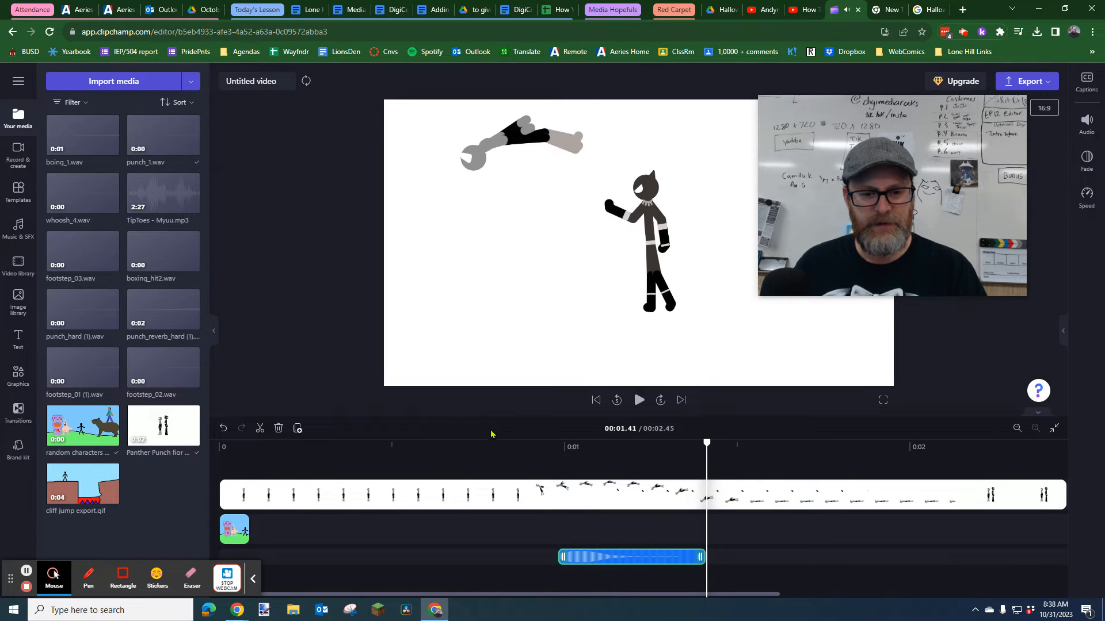
pyautogui.click(473, 447)
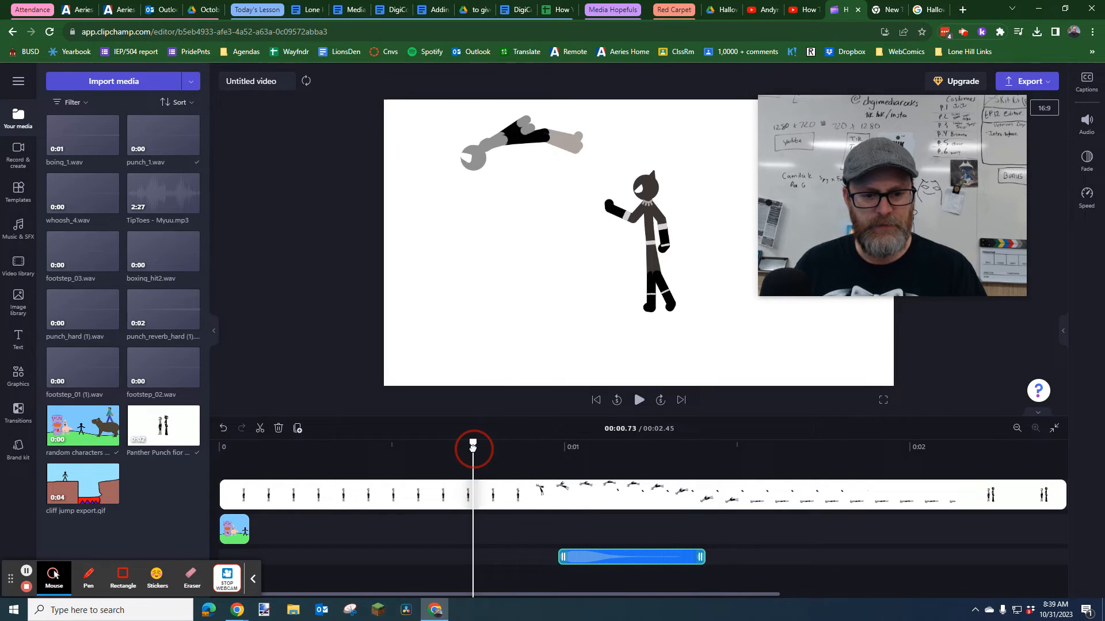
pyautogui.click(638, 400)
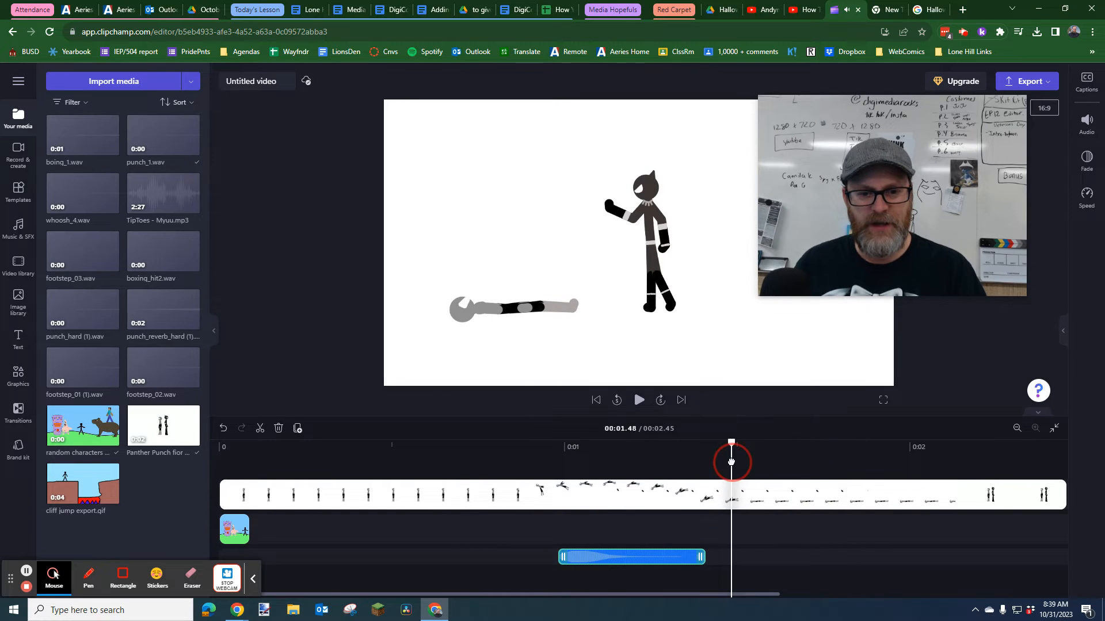
# Add punch_hard (1).wav where the figure lands, then move the playhead back.
pyautogui.click(638, 400)
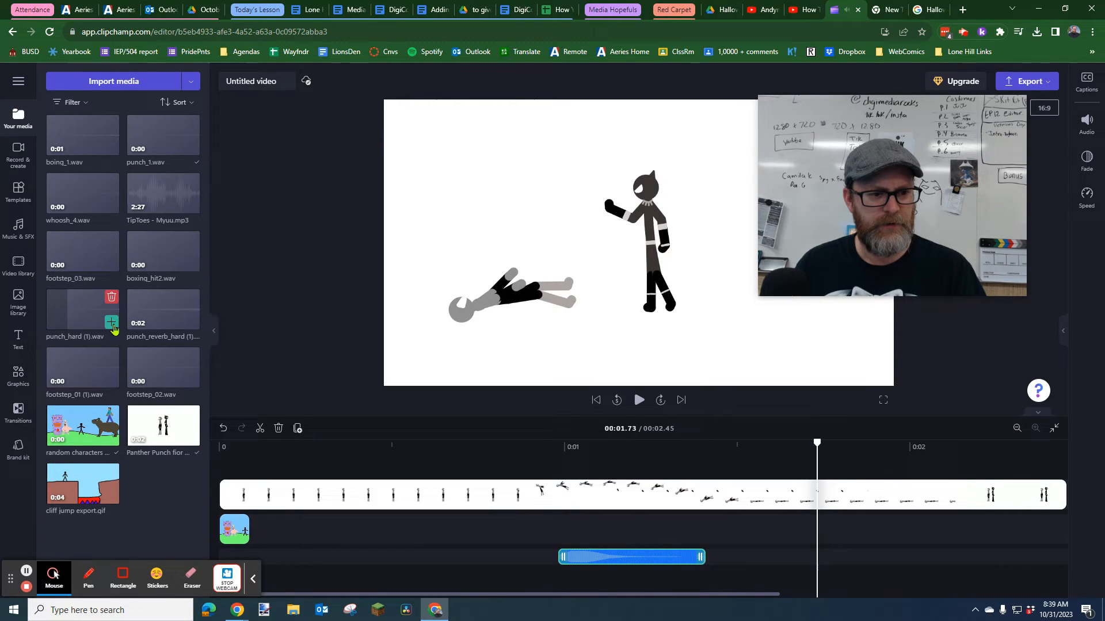
pyautogui.click(111, 323)
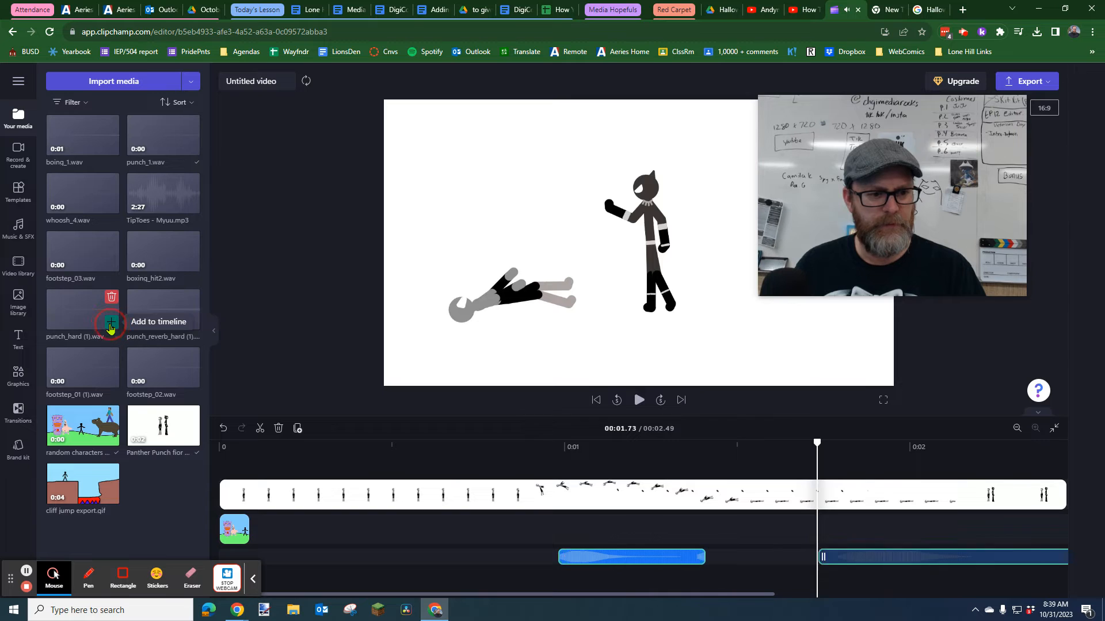
pyautogui.click(109, 323)
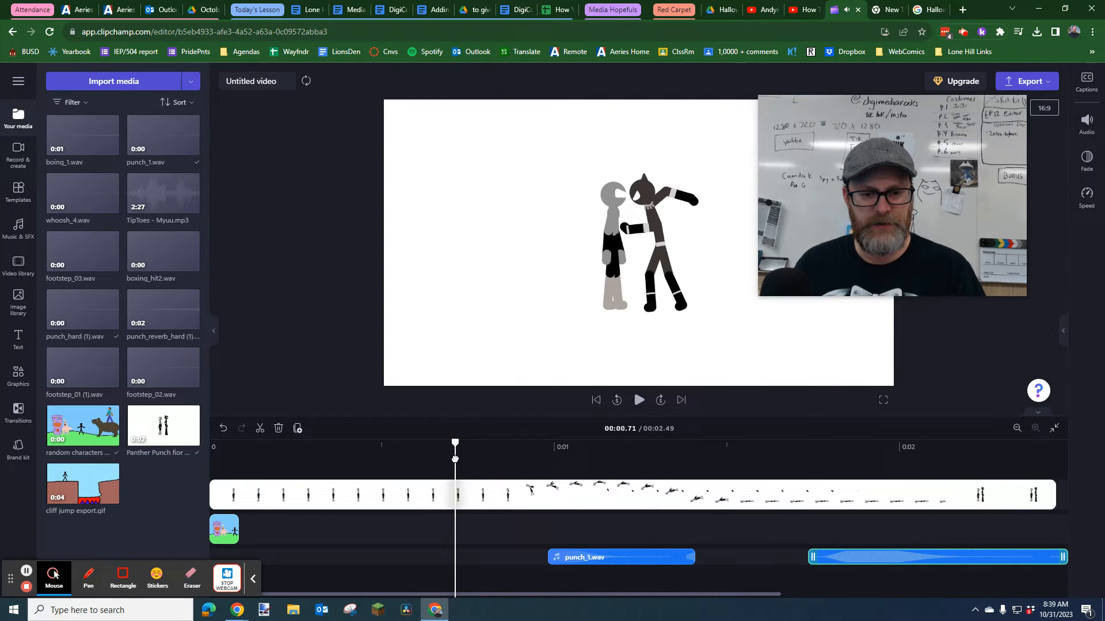
pyautogui.click(638, 400)
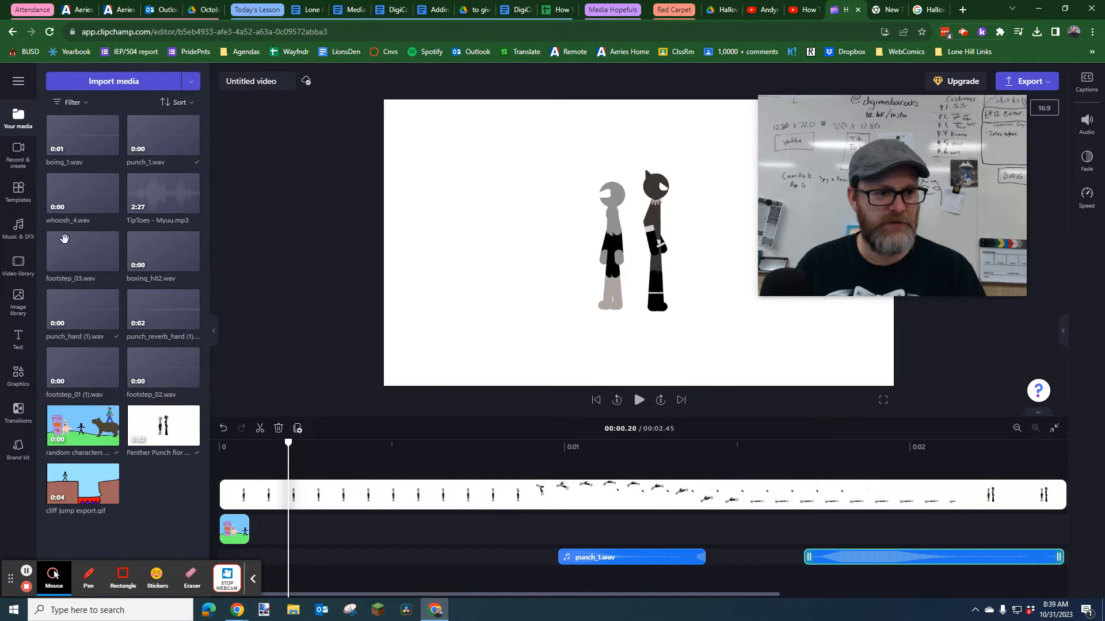
pyautogui.moveTo(83, 205)
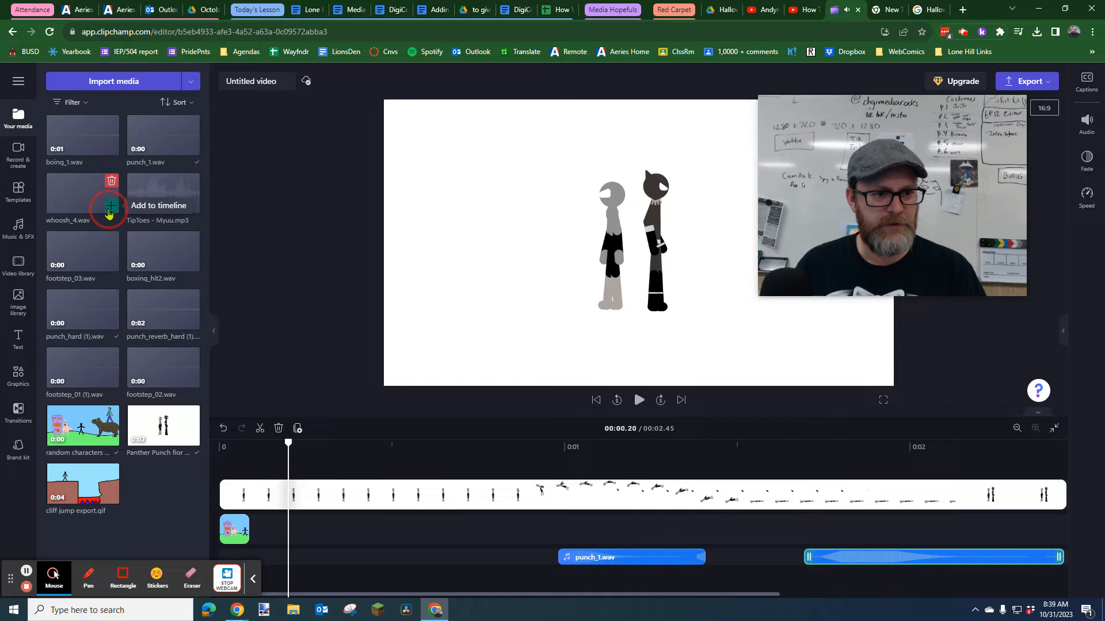
# Add two whoosh_4.wav clips at the swing start and preview the punch.
pyautogui.click(110, 205)
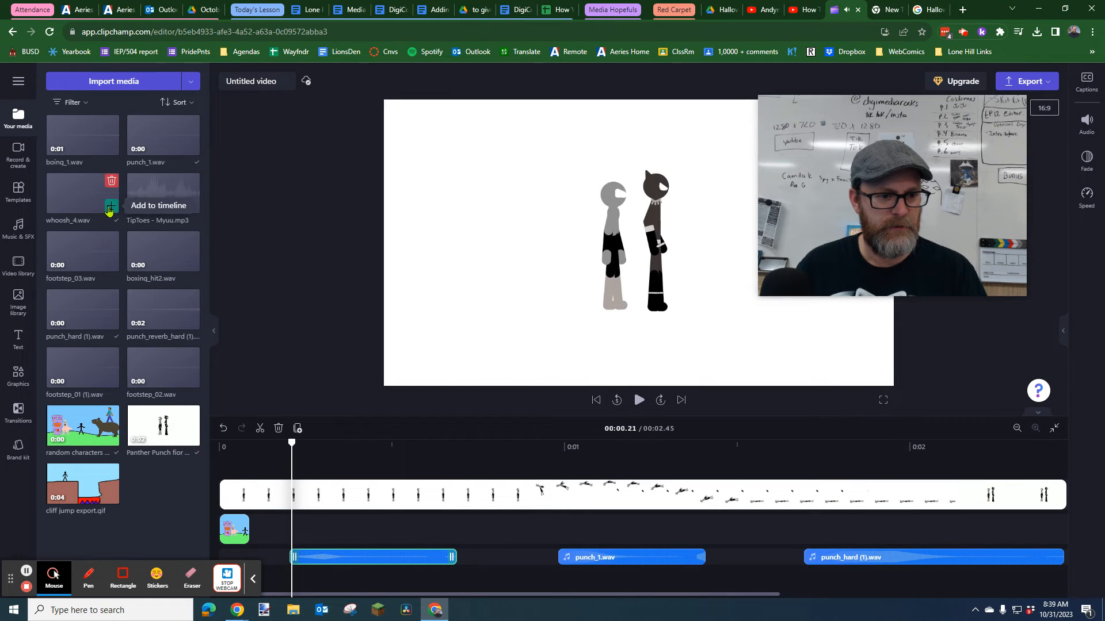
pyautogui.click(111, 205)
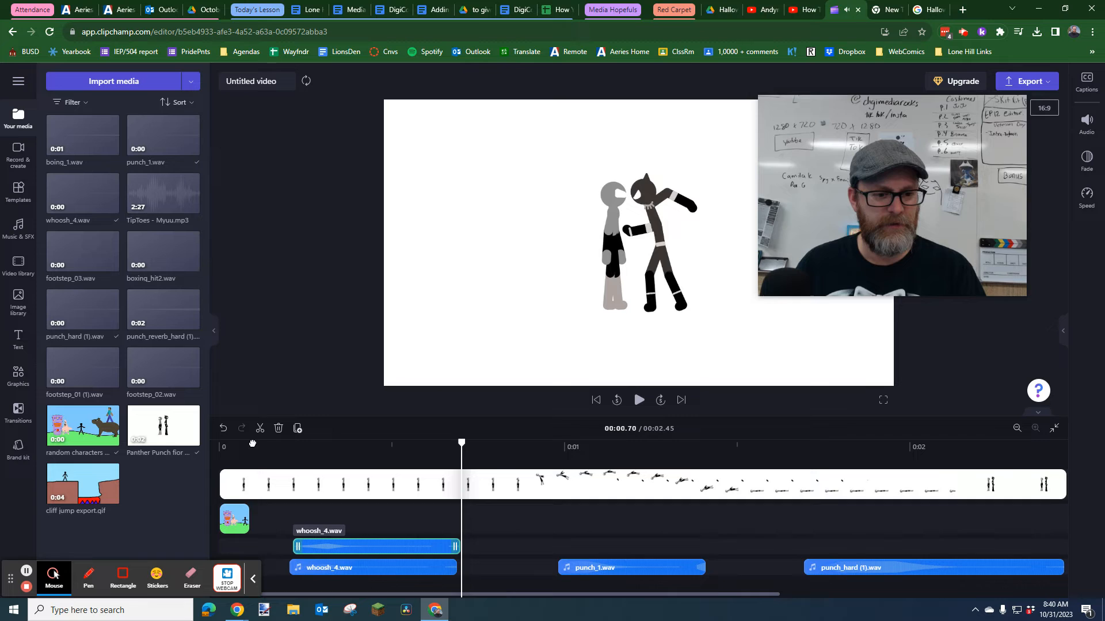
pyautogui.click(637, 400)
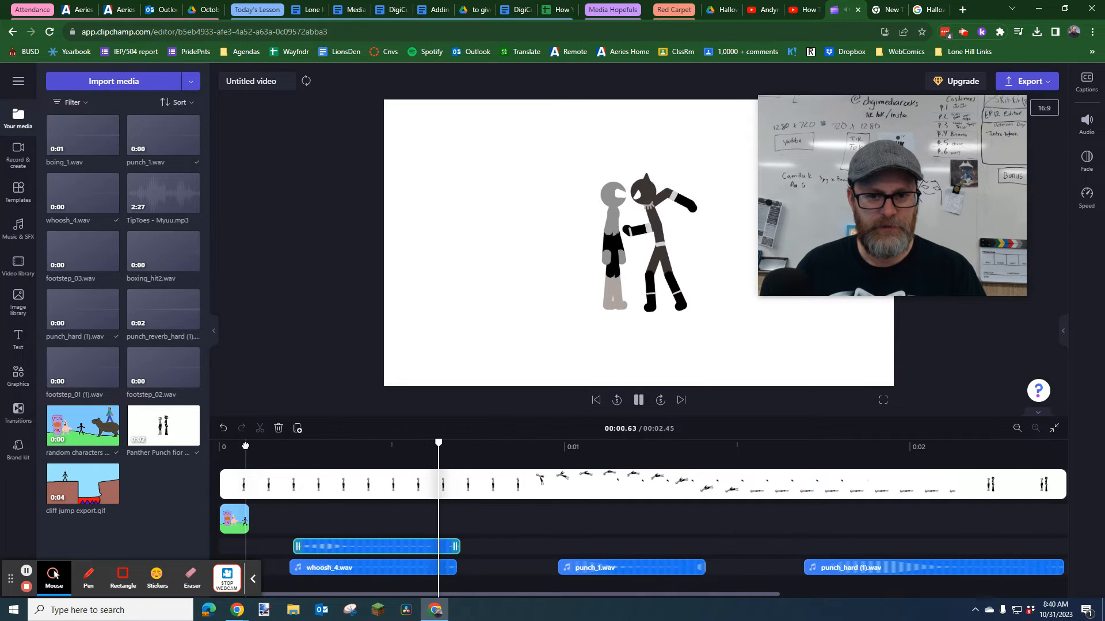
pyautogui.click(638, 399)
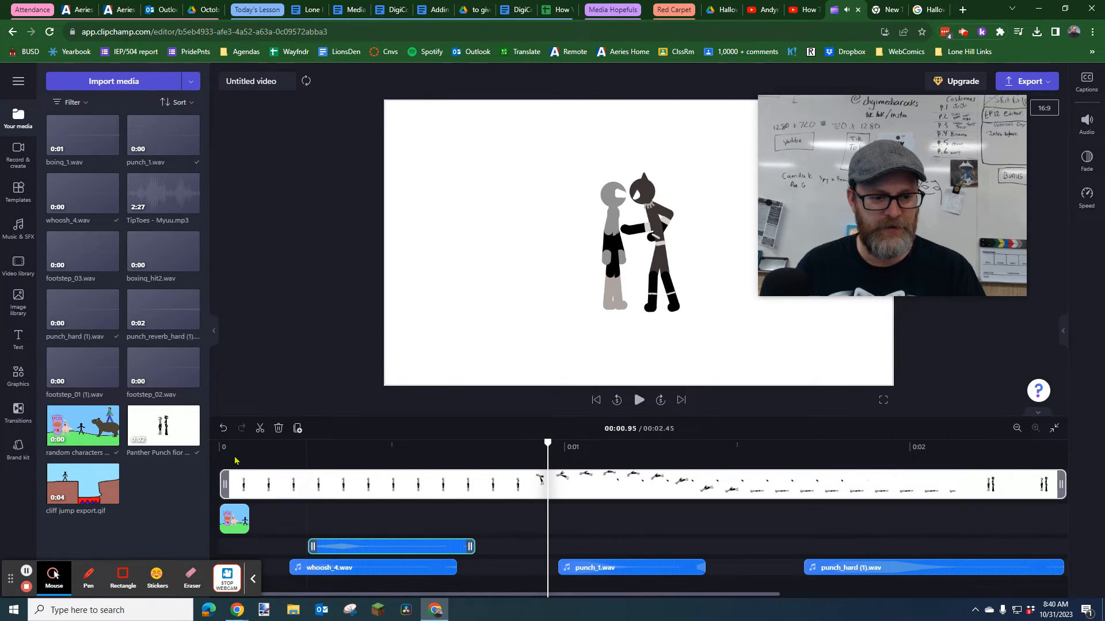
pyautogui.click(638, 400)
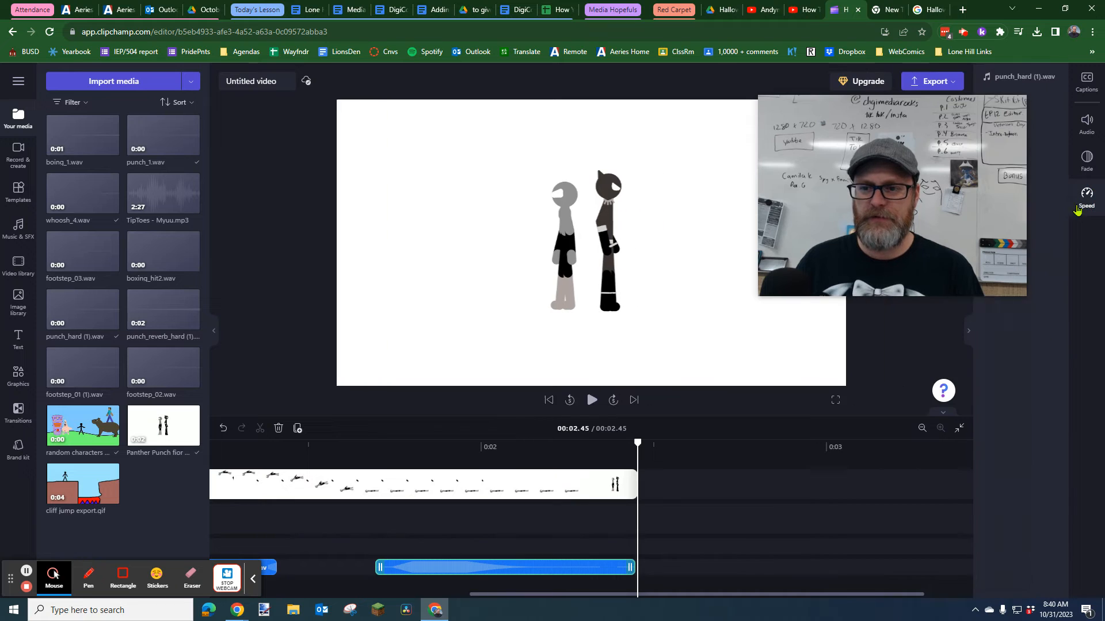
# Slow punch_hard (1).wav to 0.4x speed and preview the stretched sound.
pyautogui.click(1086, 195)
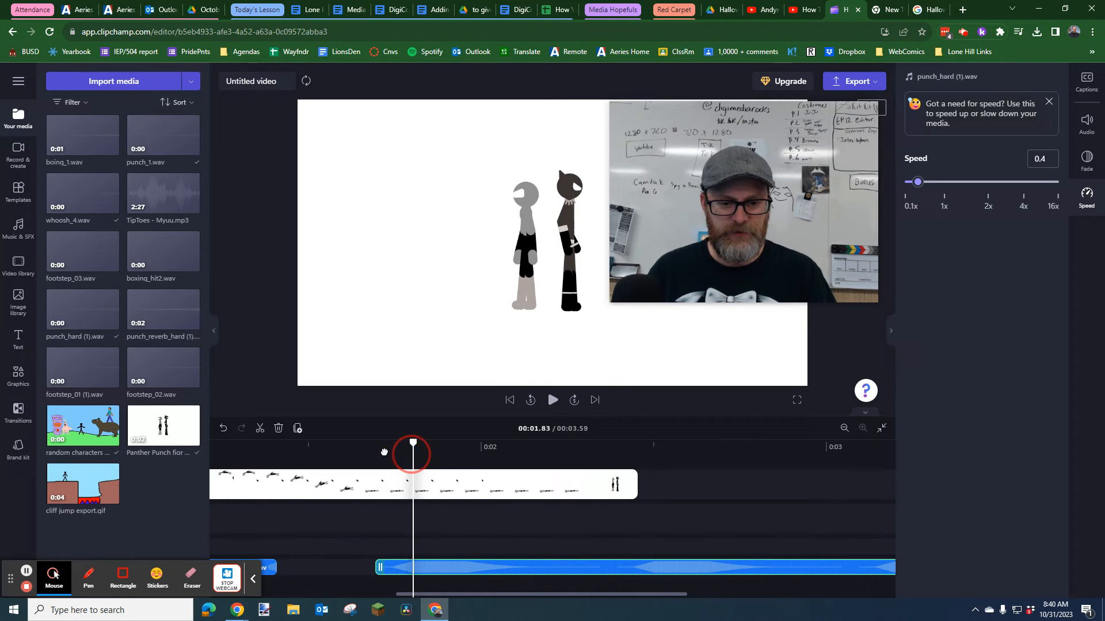
pyautogui.click(552, 401)
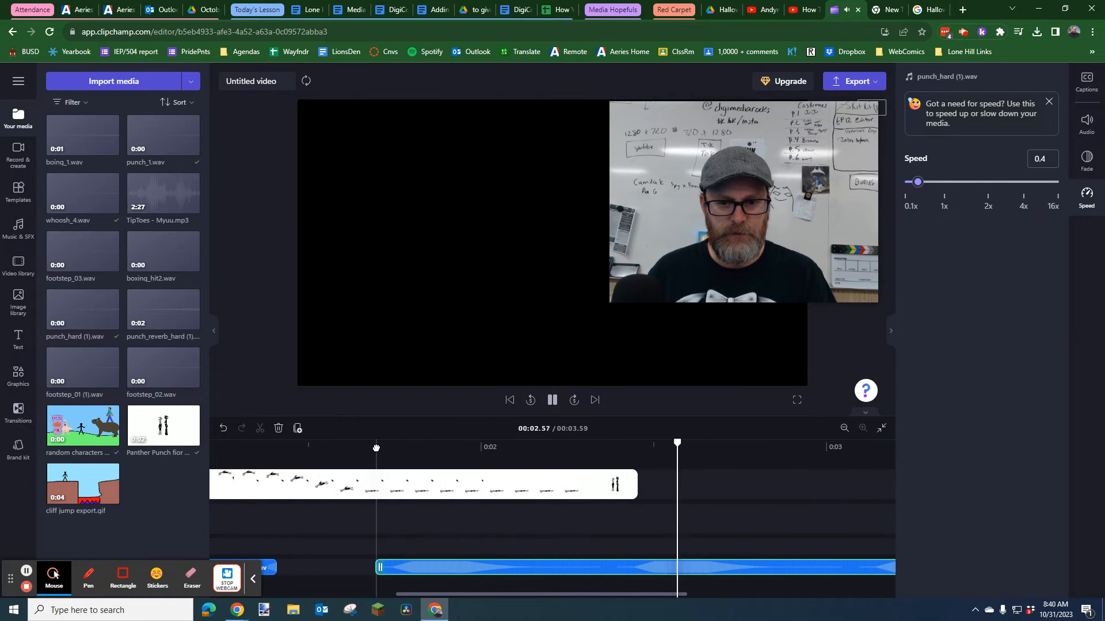
pyautogui.click(552, 400)
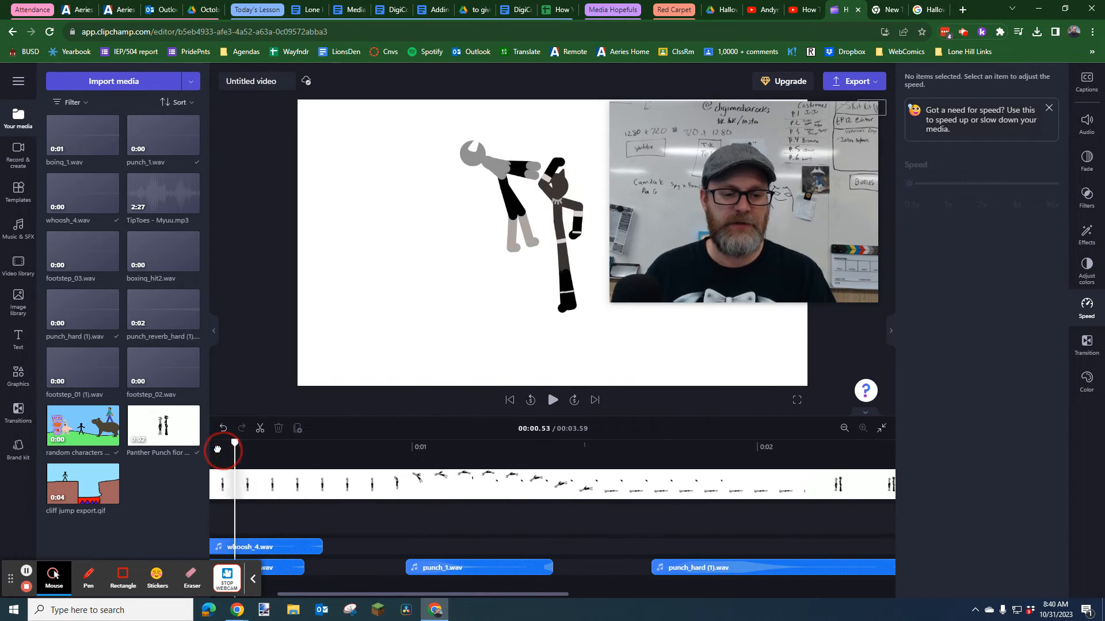
# Trim the end of the punch_1.wav clip shorter, keeping it at 1x speed.
pyautogui.click(479, 567)
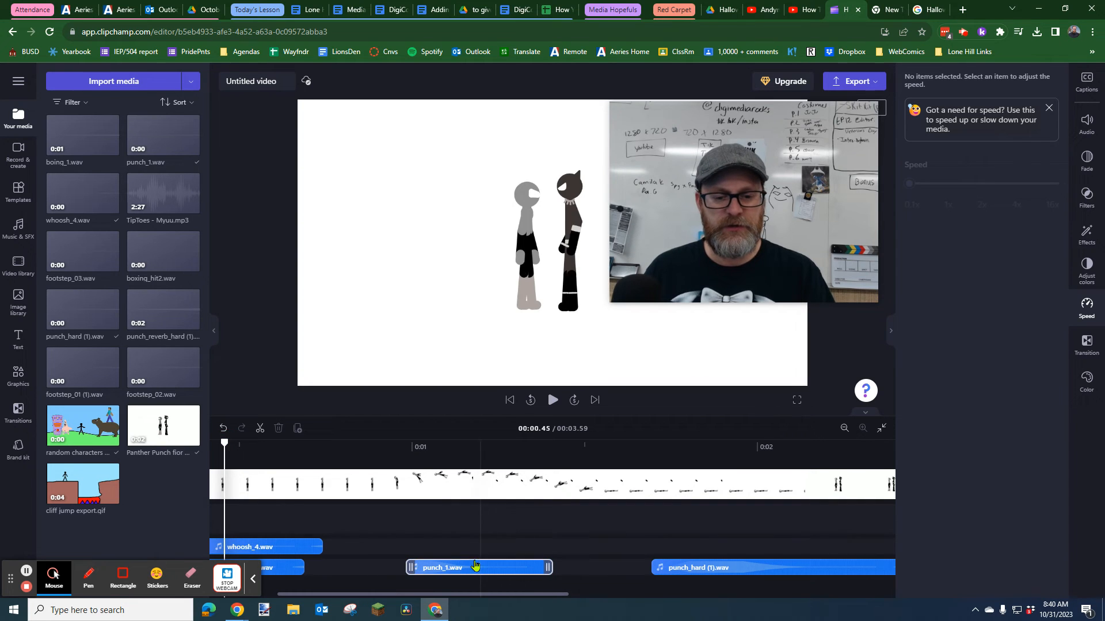
pyautogui.click(479, 567)
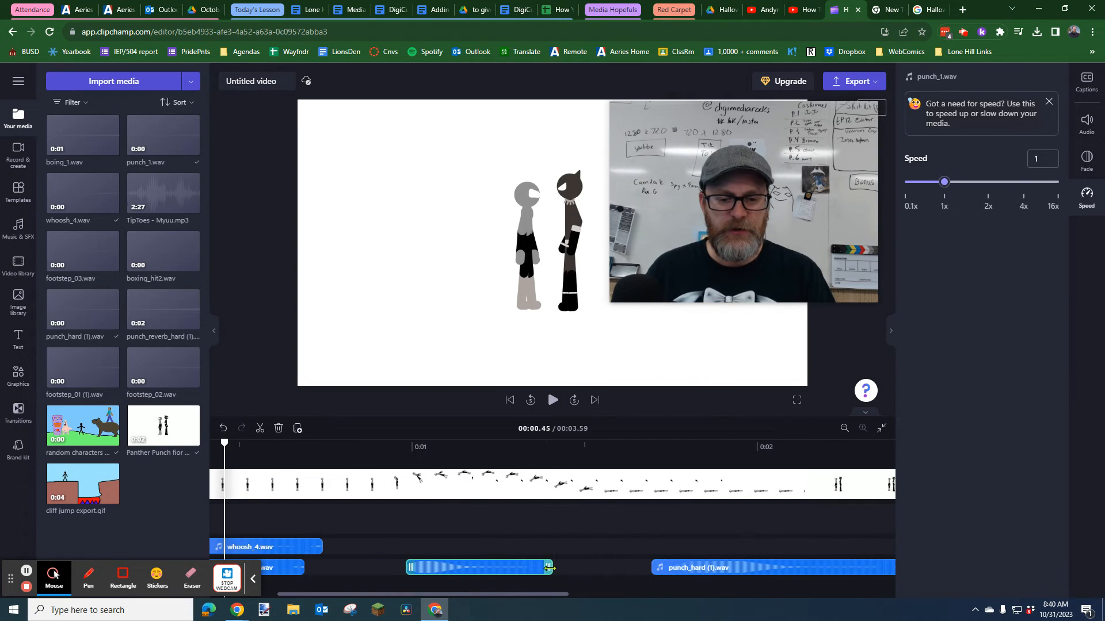
pyautogui.click(552, 400)
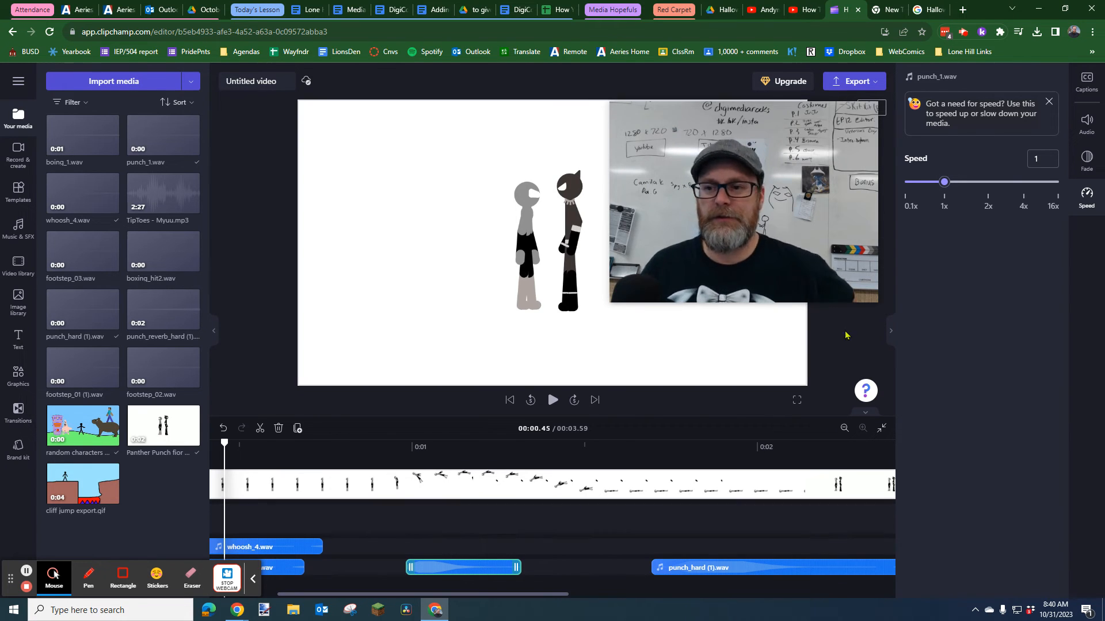
pyautogui.click(1085, 156)
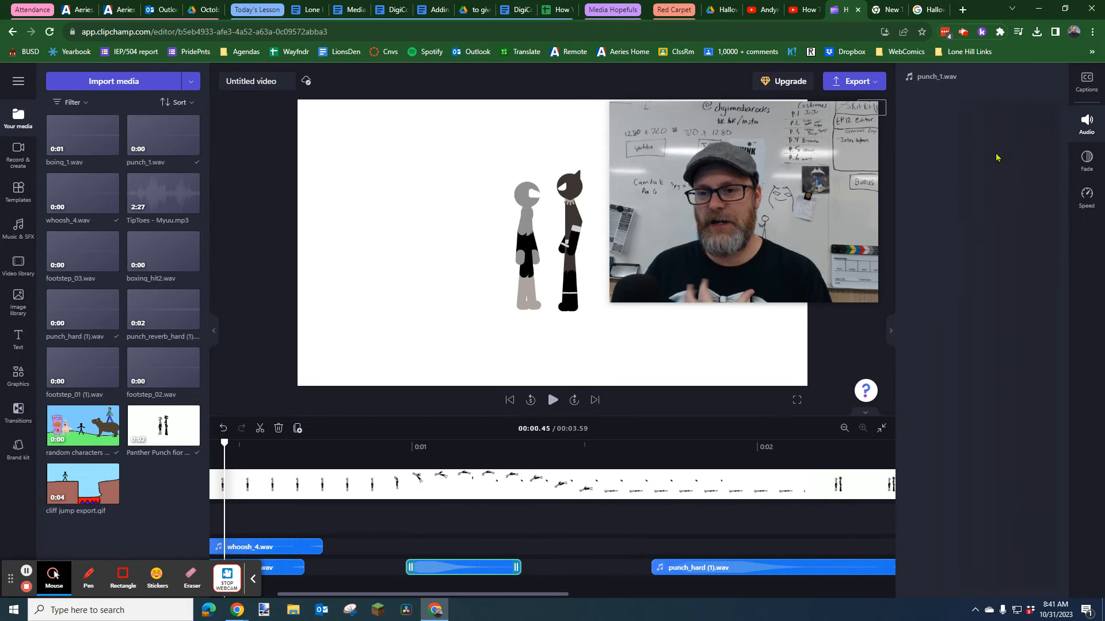
# Lower the punch_hard (1).wav clip's volume to 42% and play it back.
pyautogui.click(1086, 121)
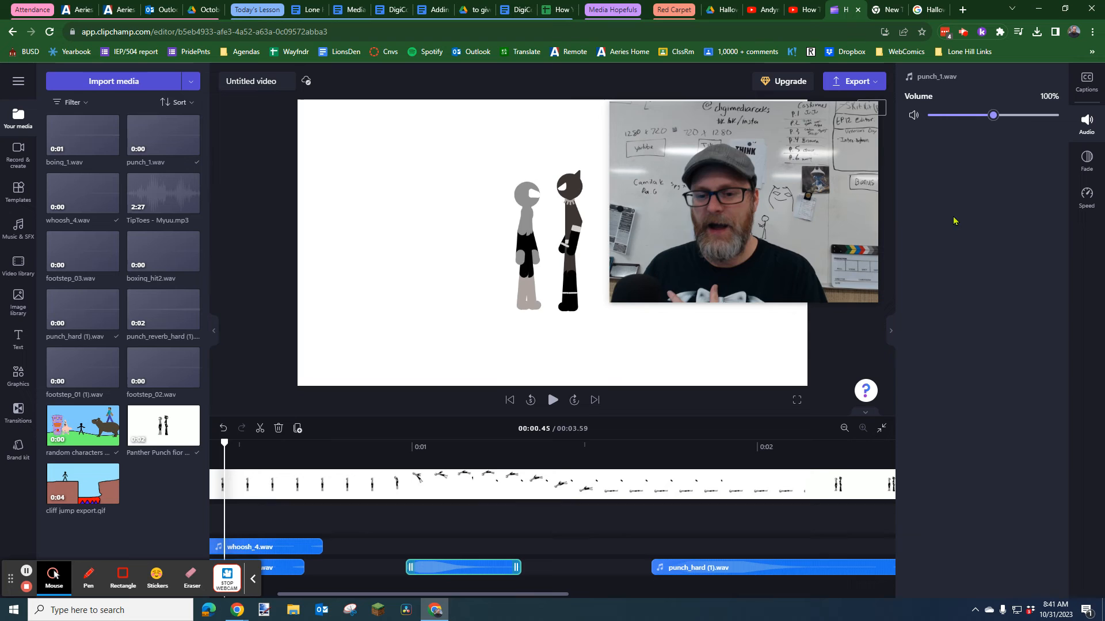
pyautogui.click(773, 568)
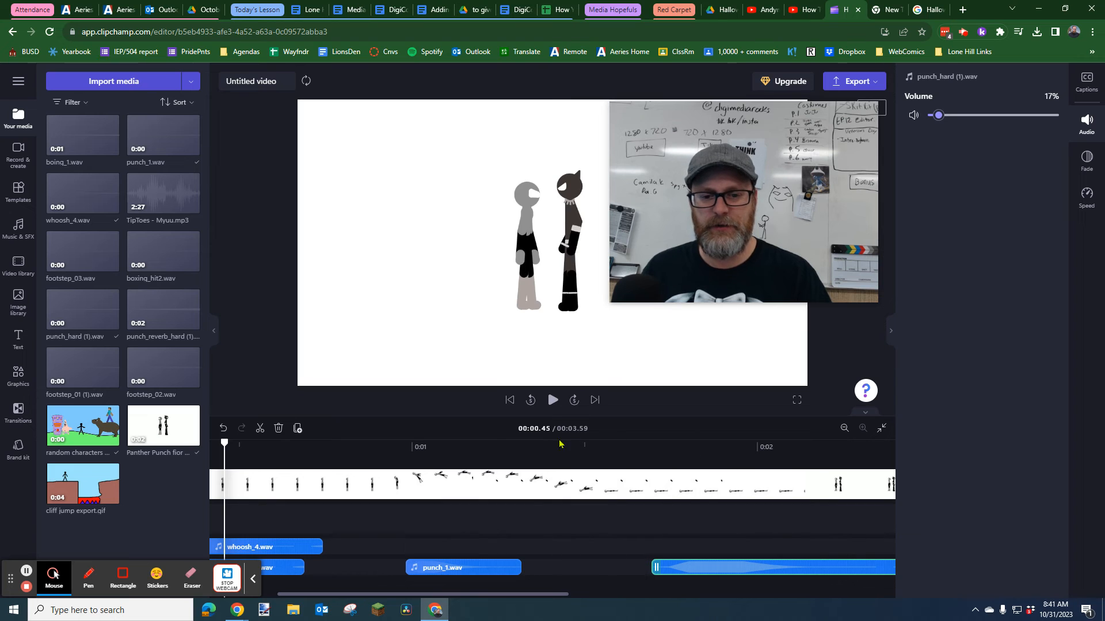
pyautogui.click(553, 400)
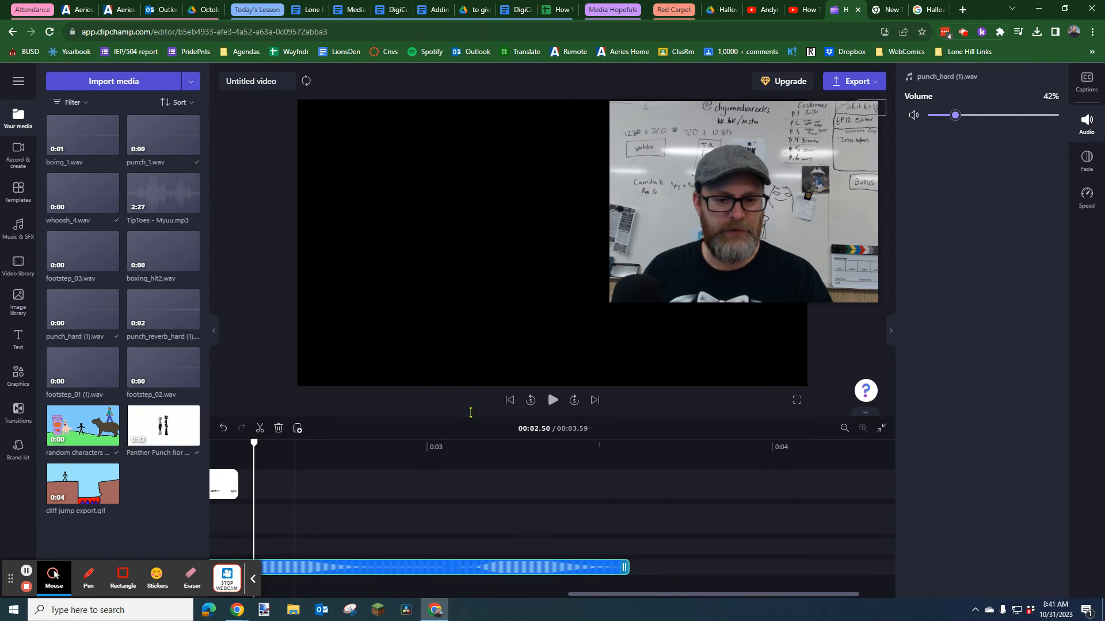
pyautogui.click(553, 399)
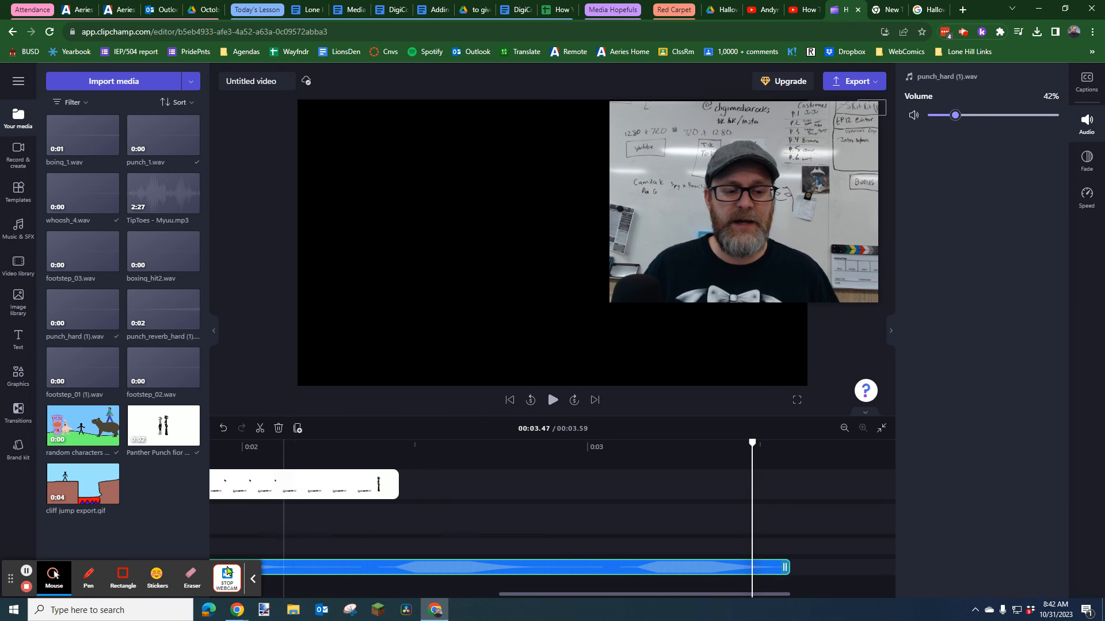
pyautogui.moveTo(26, 587)
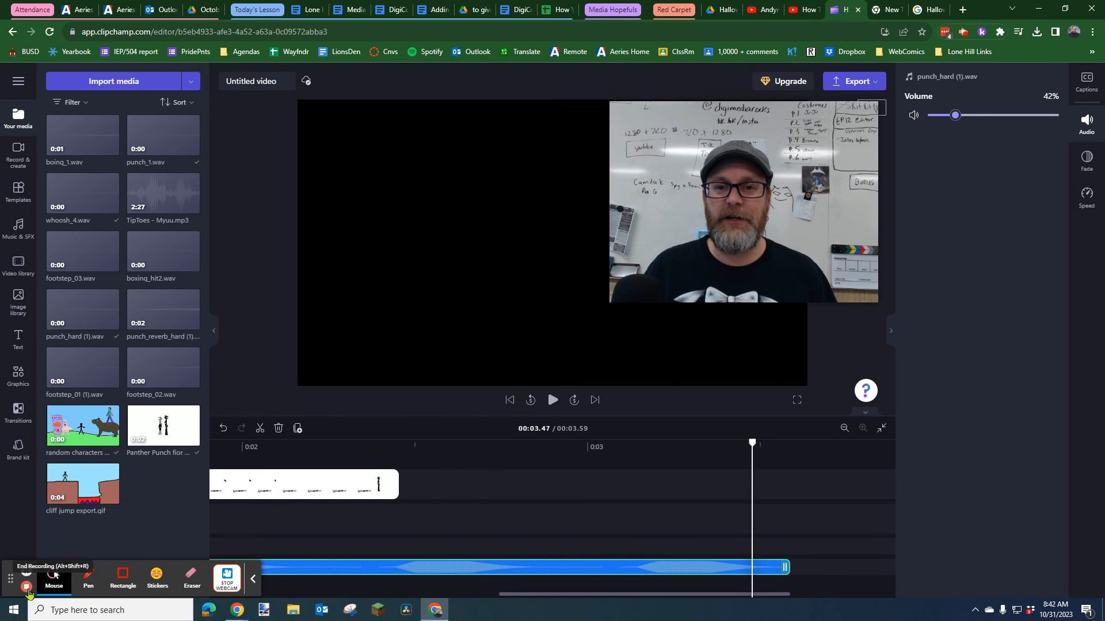